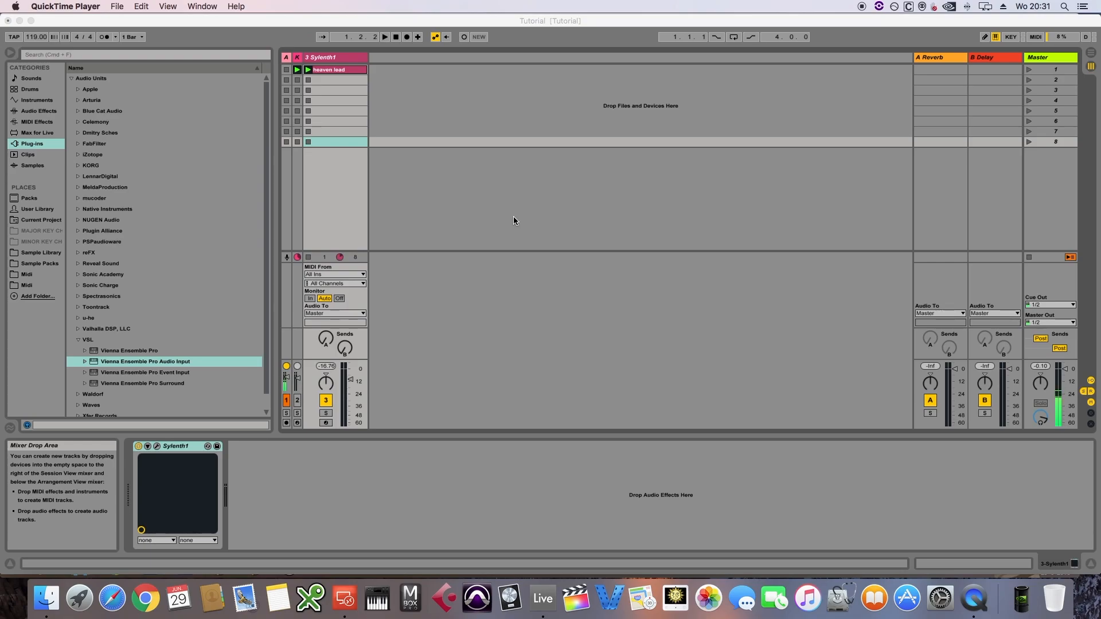
mouse_move(504, 218)
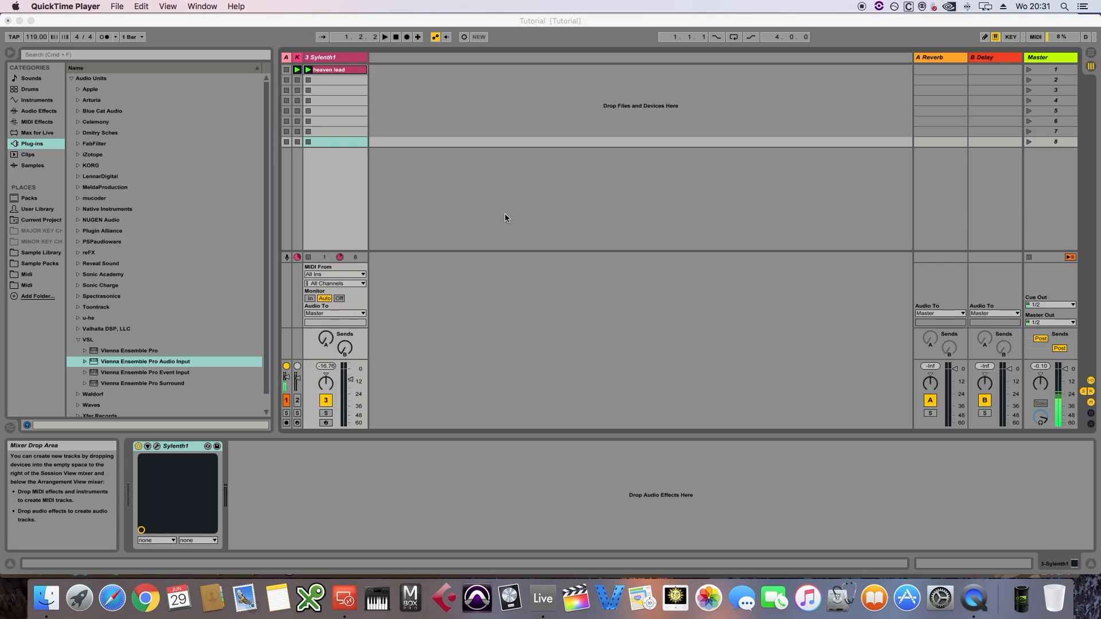
mouse_move(493, 229)
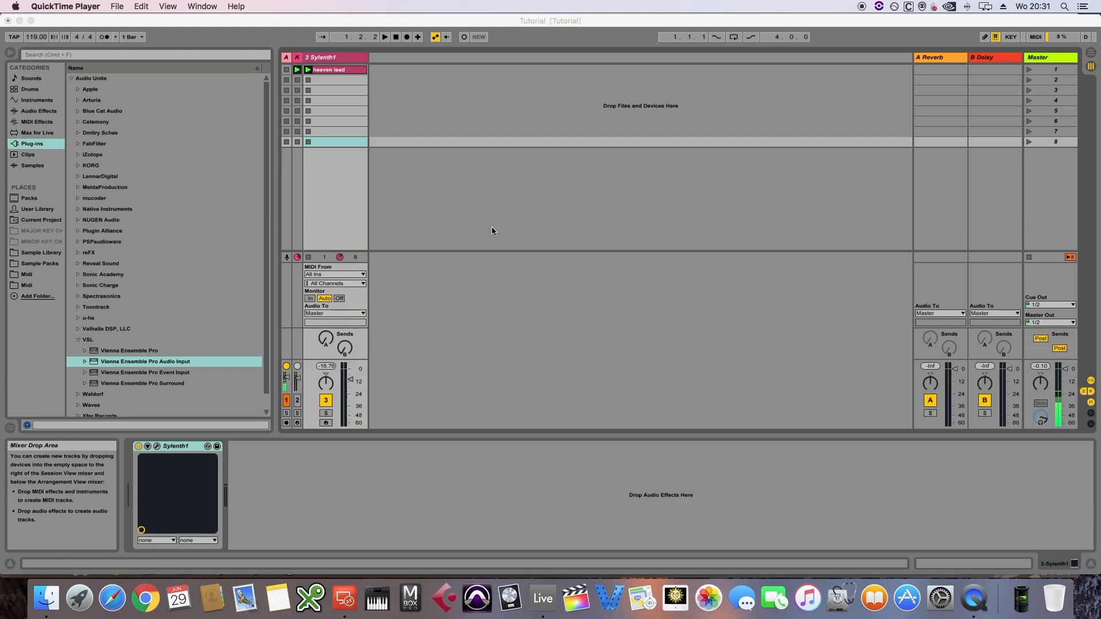
mouse_move(381, 562)
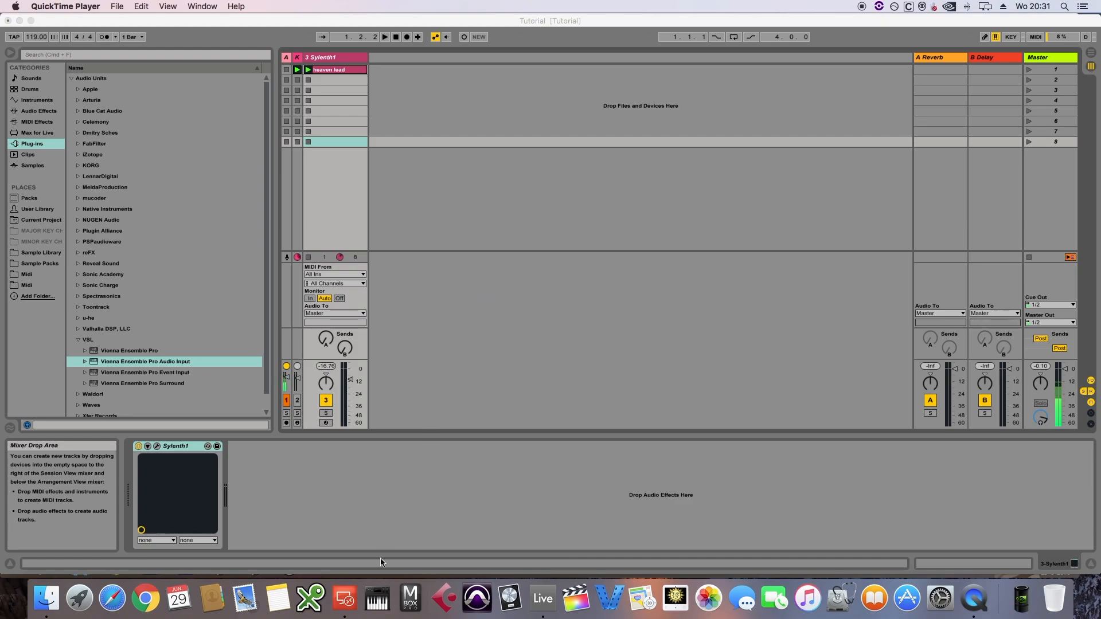
mouse_move(343, 599)
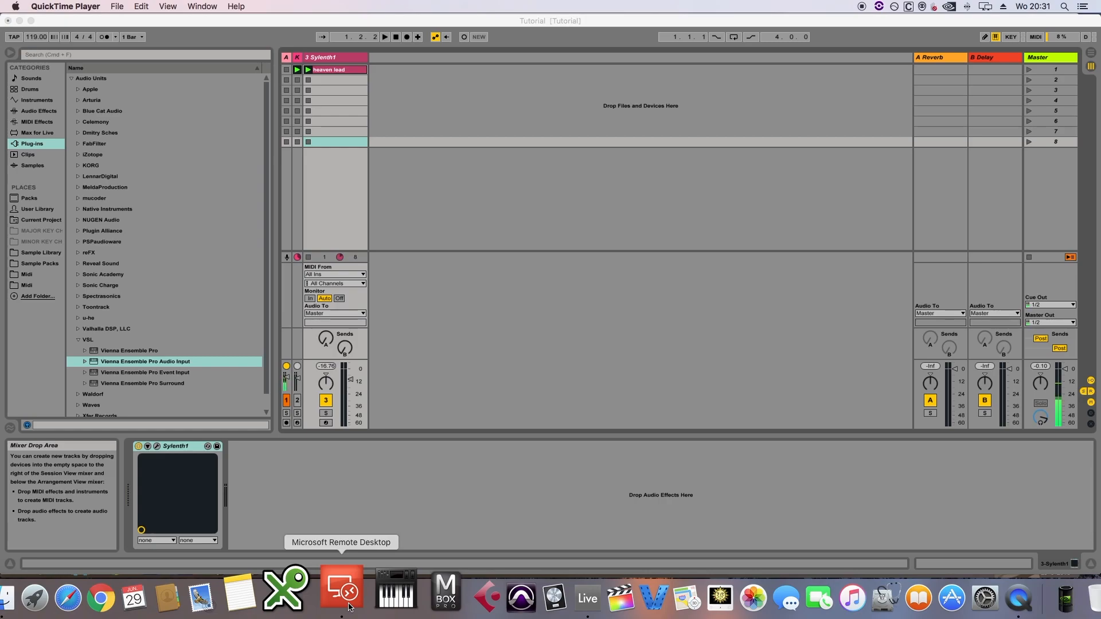
- Switch to Microsoft Remote Desktop to reach the VST PC's Windows desktop
left_click(342, 592)
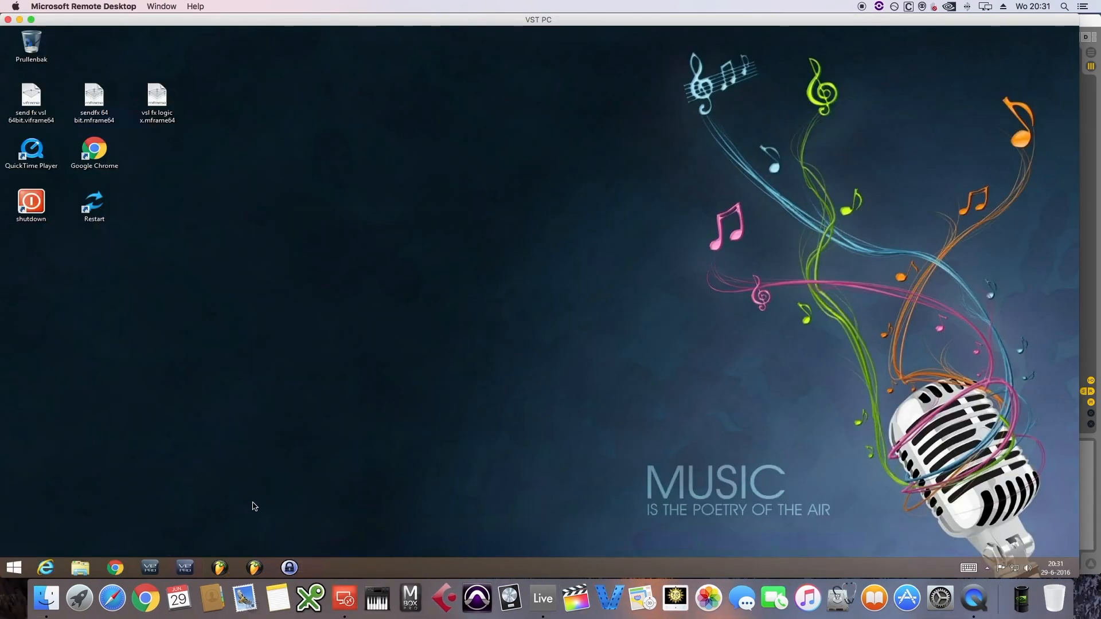
mouse_move(185, 571)
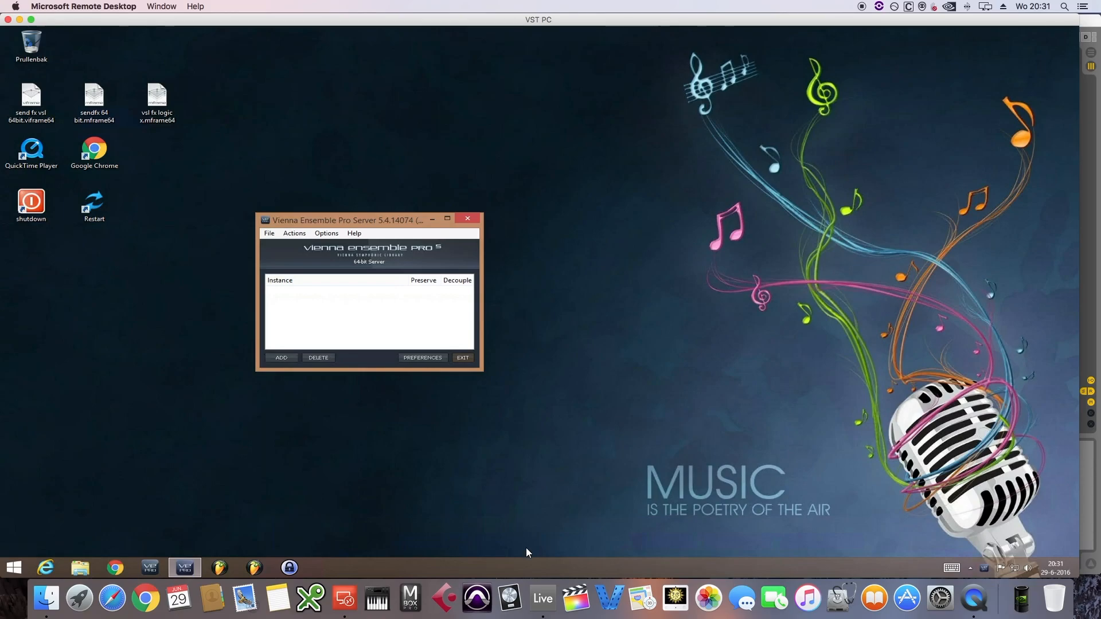
- Add a Vienna Ensemble Pro track connected to the 192.168.1.171 vstpc [64] instance
left_click(541, 598)
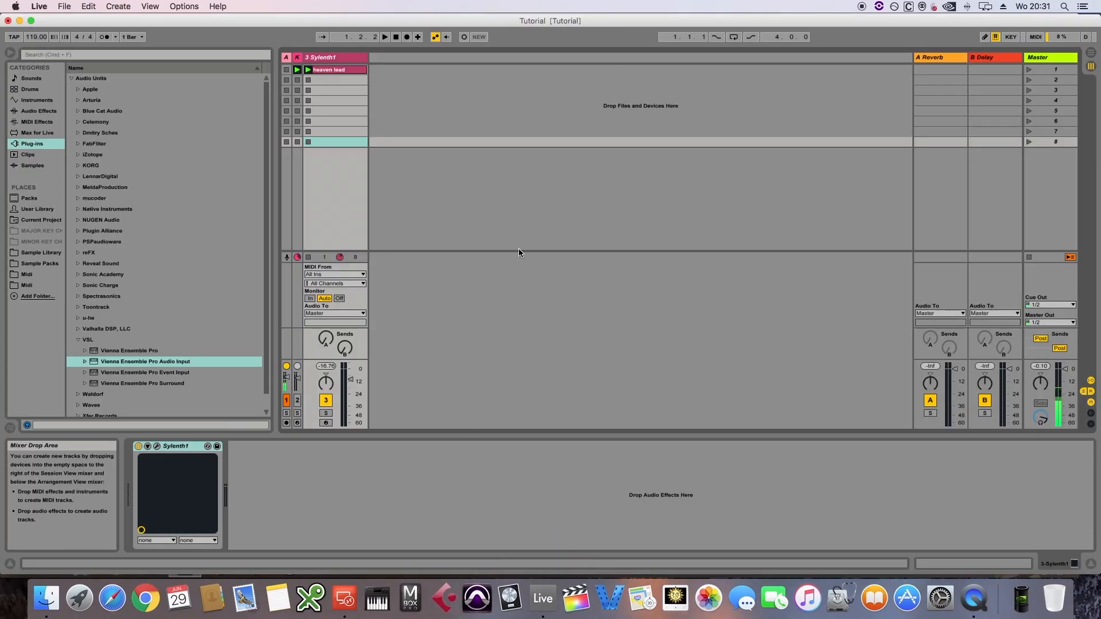
mouse_move(525, 201)
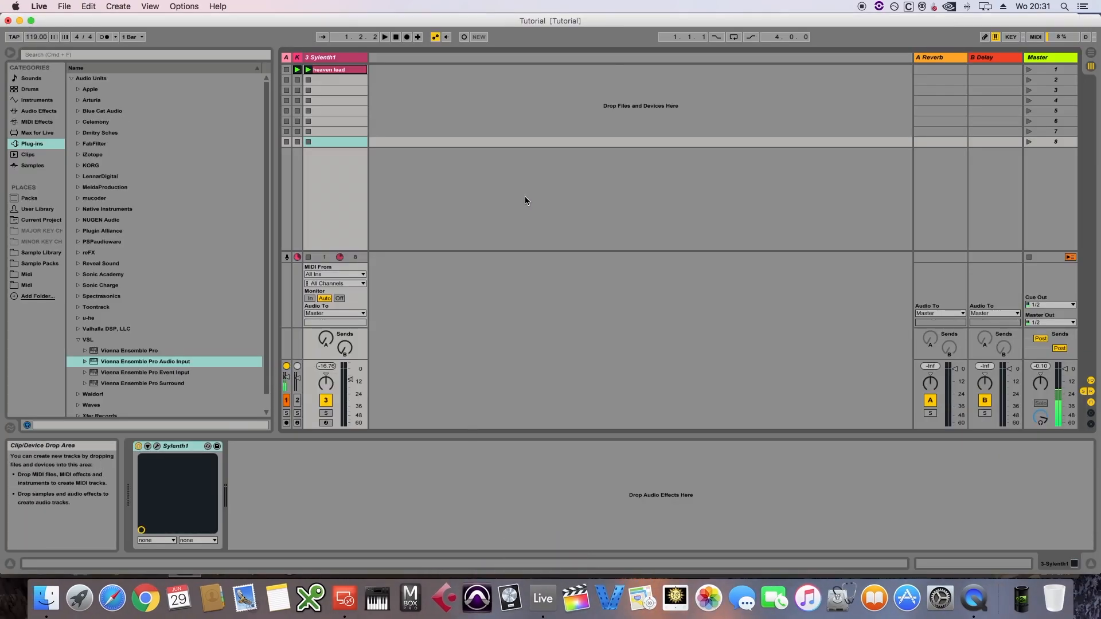
left_click(129, 350)
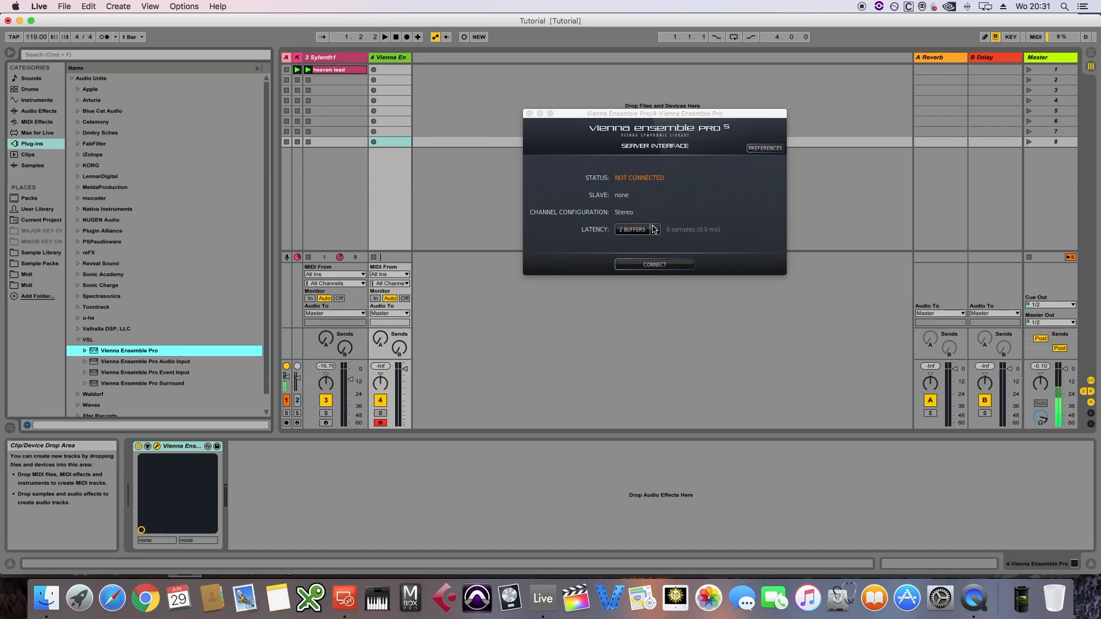
left_click(653, 264)
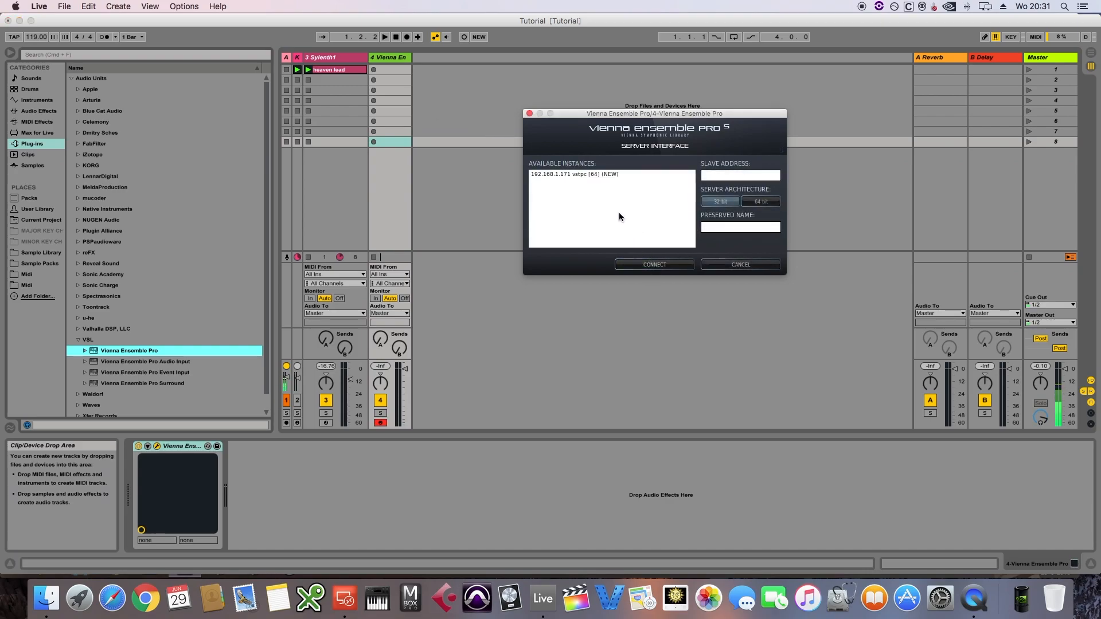
left_click(572, 174)
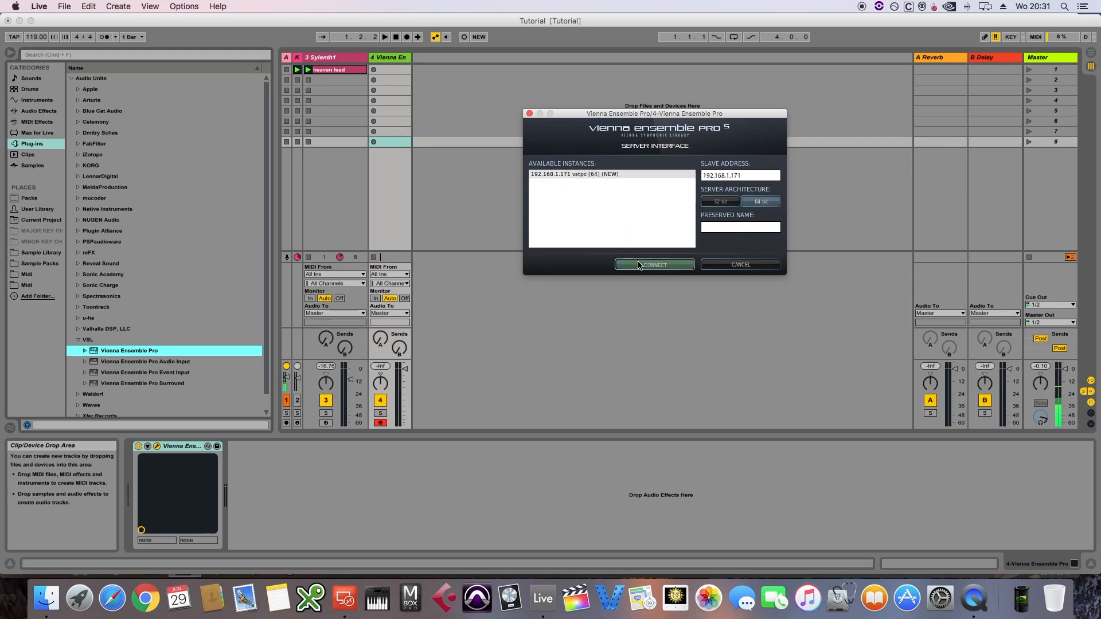
left_click(653, 265)
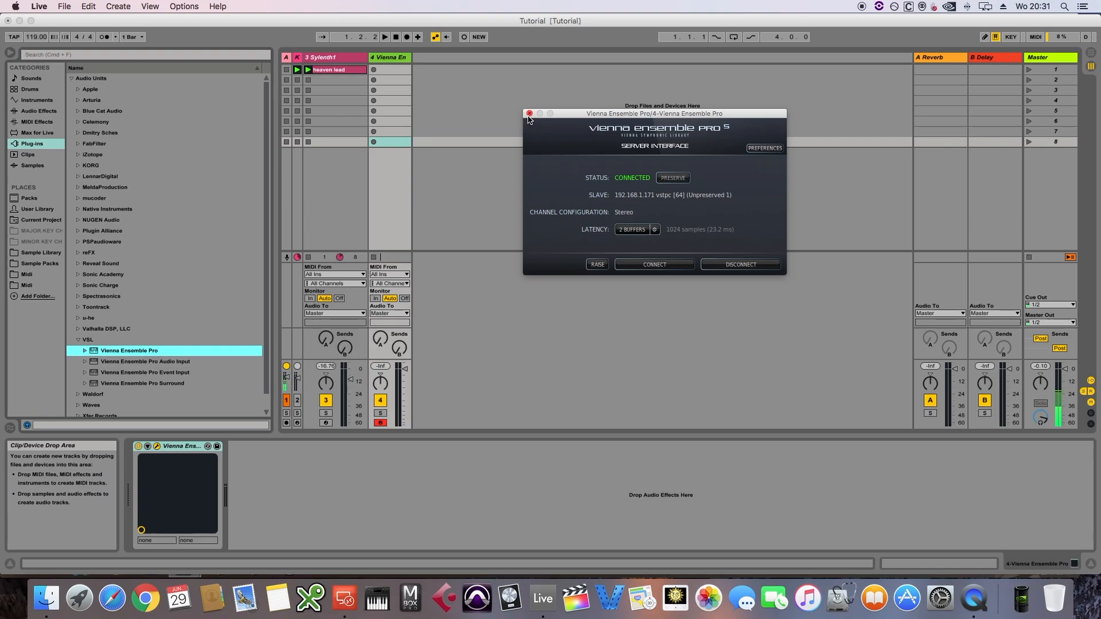
left_click(529, 113)
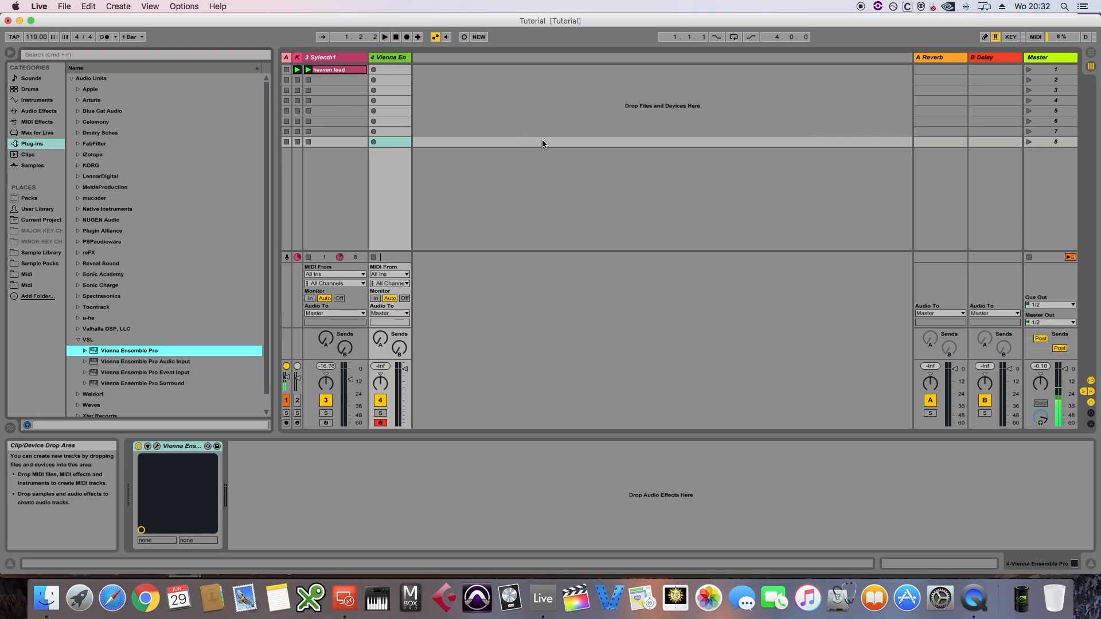
mouse_move(548, 160)
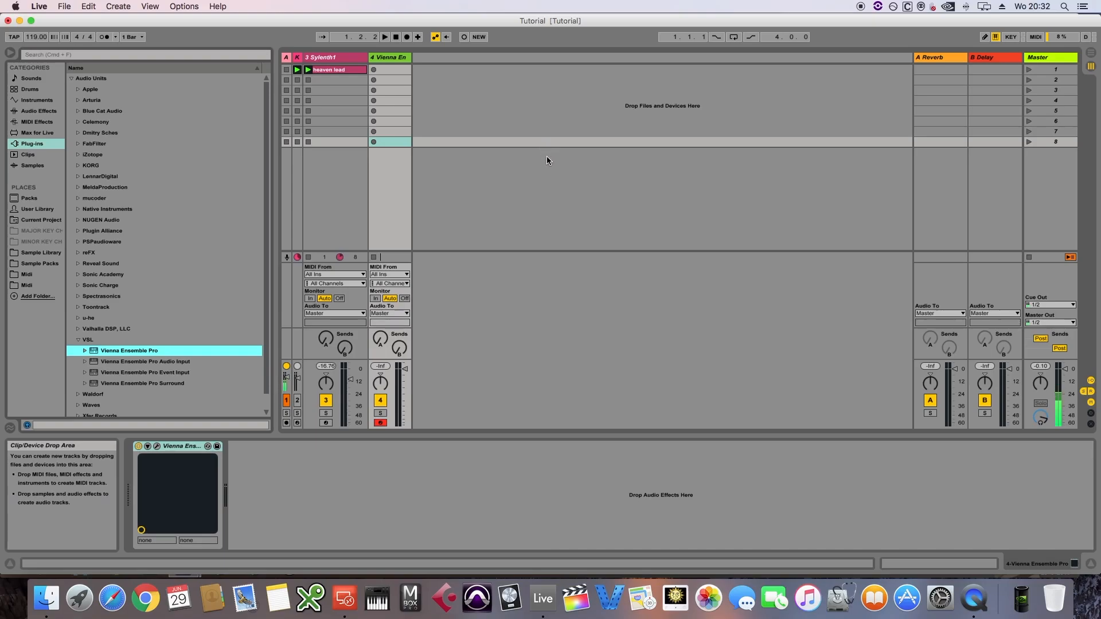
mouse_move(751, 187)
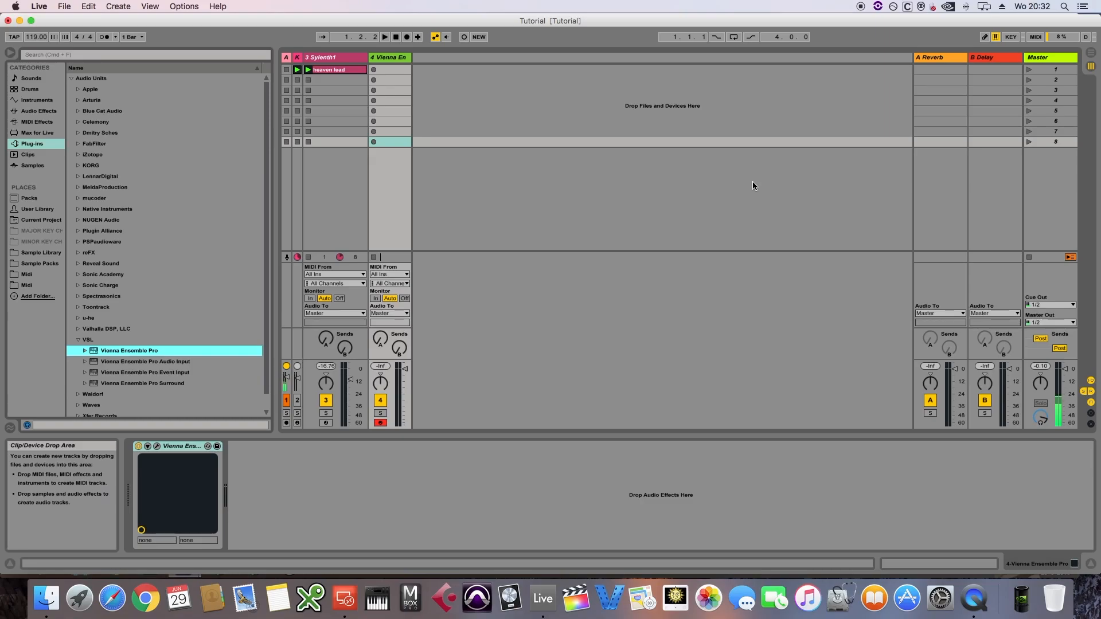
- Insert a return track beside Reverb and Delay and rename it Vienna FX
right_click(753, 186)
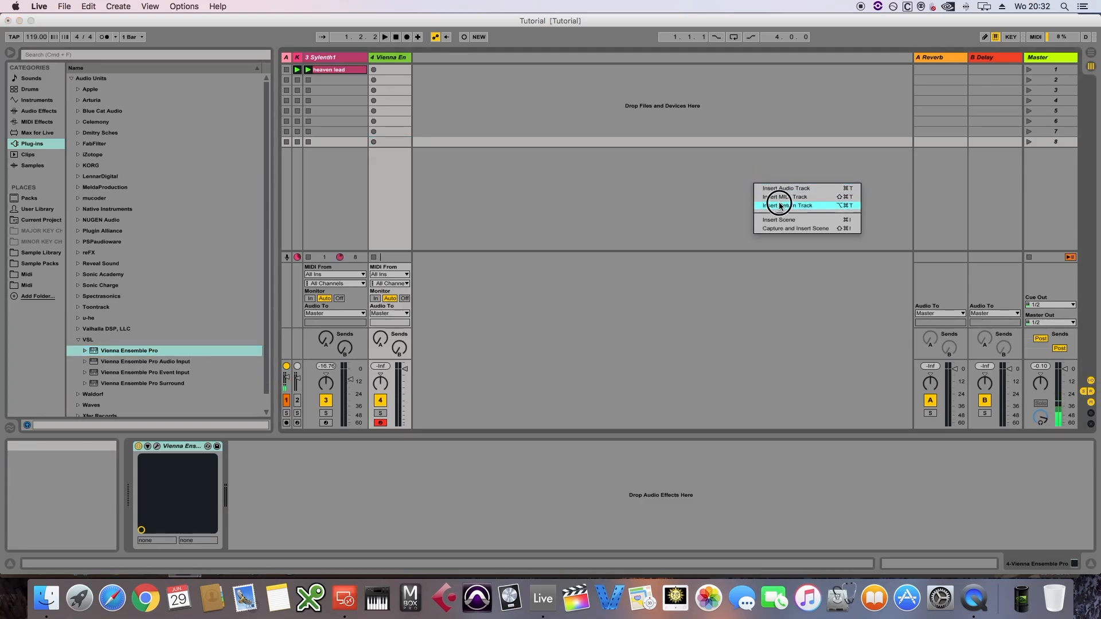
left_click(785, 205)
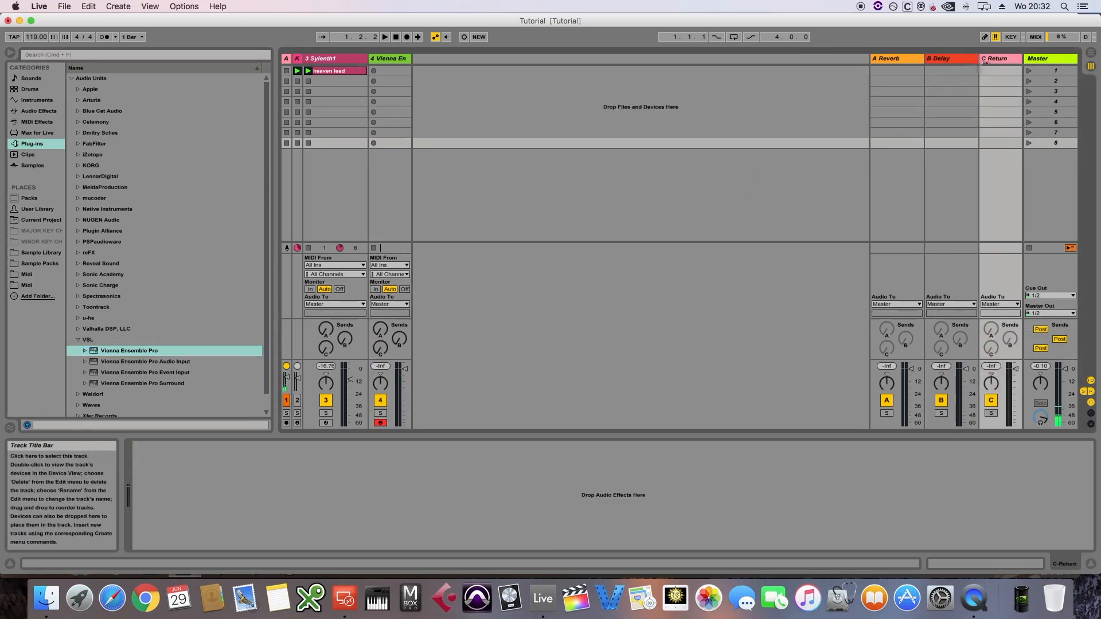
left_click(998, 58)
type("Vienna FX")
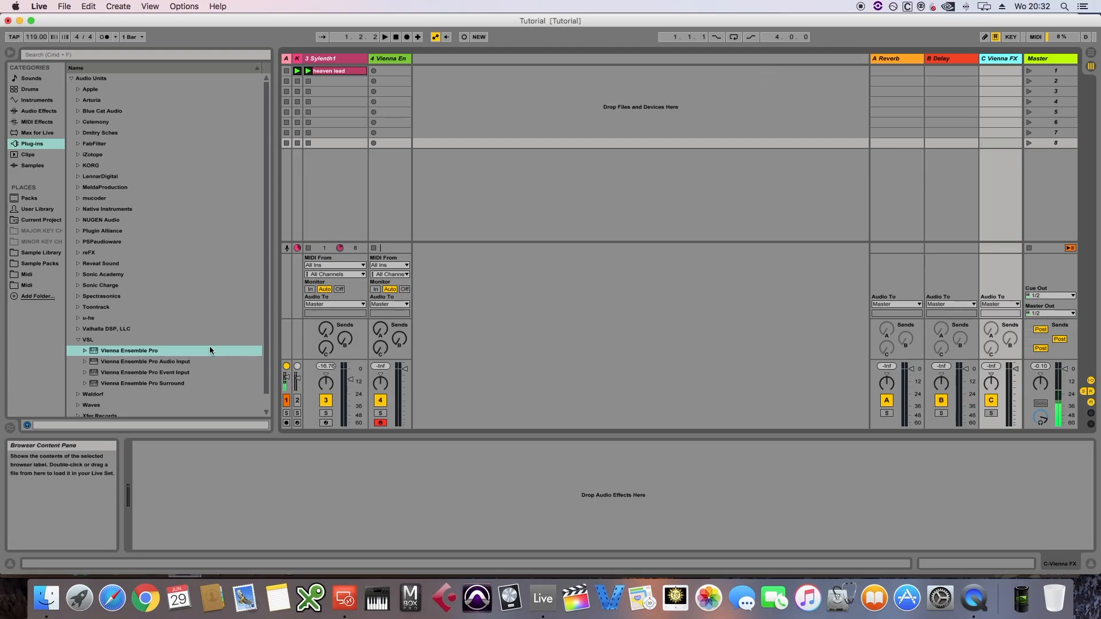
mouse_move(173, 373)
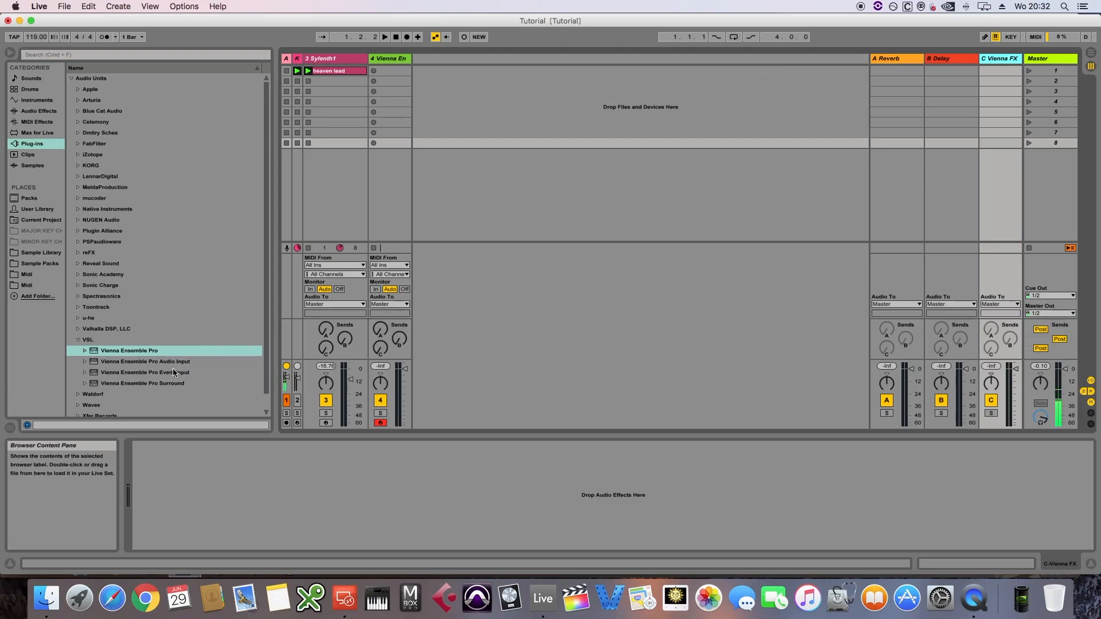
- Put Vienna Ensemble Pro Audio Input on Vienna FX, inputs IN 3/IN 4, assigned to vstpc
left_click(144, 361)
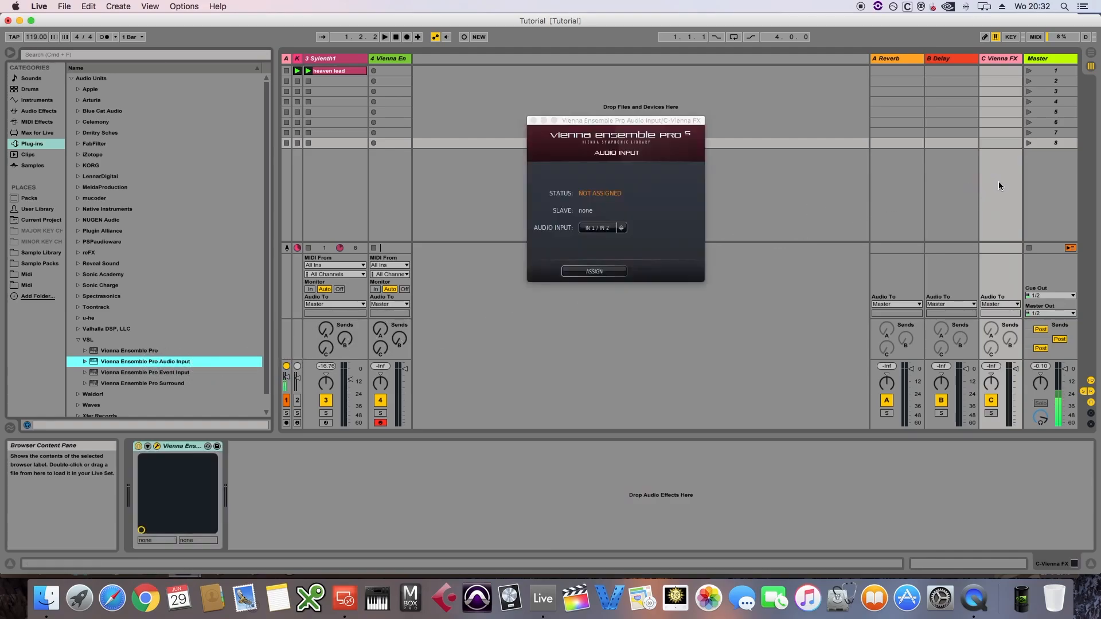
left_click(601, 227)
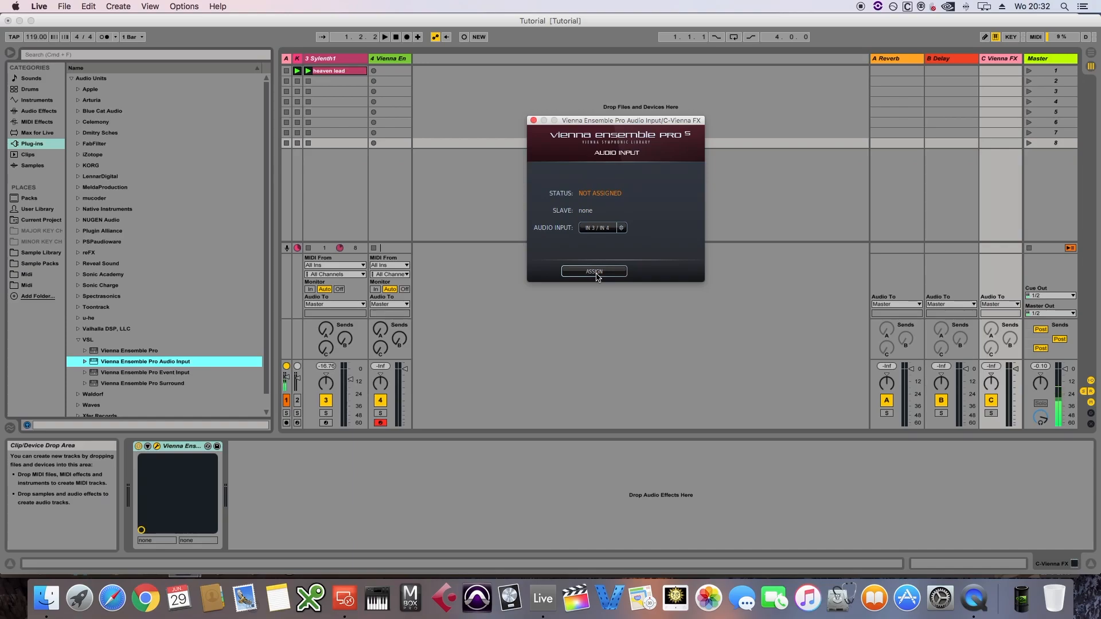
left_click(594, 272)
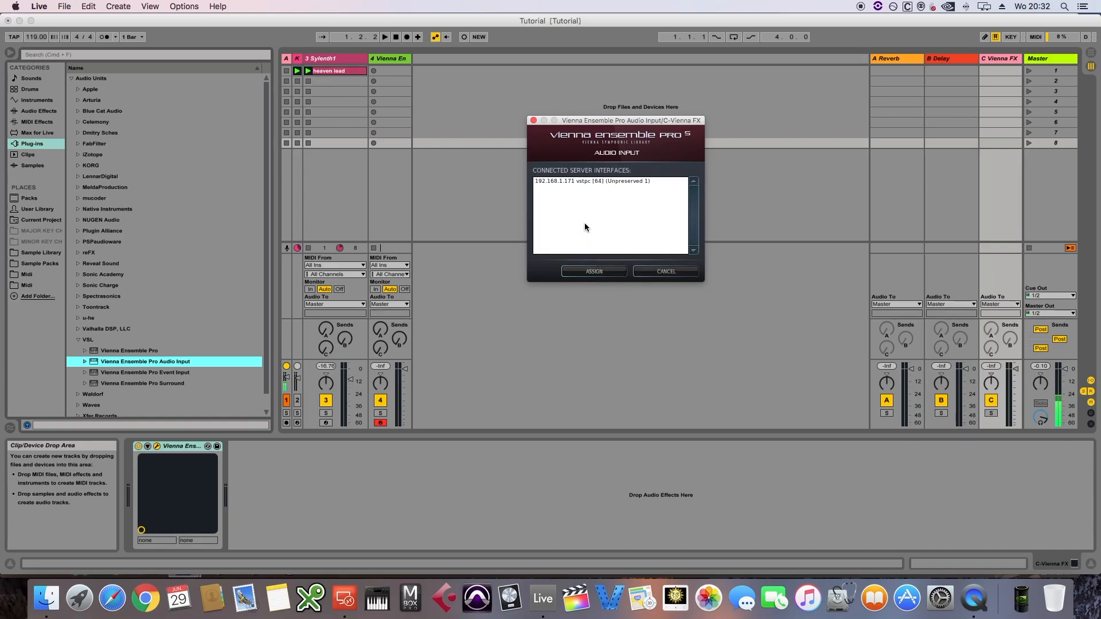
left_click(593, 272)
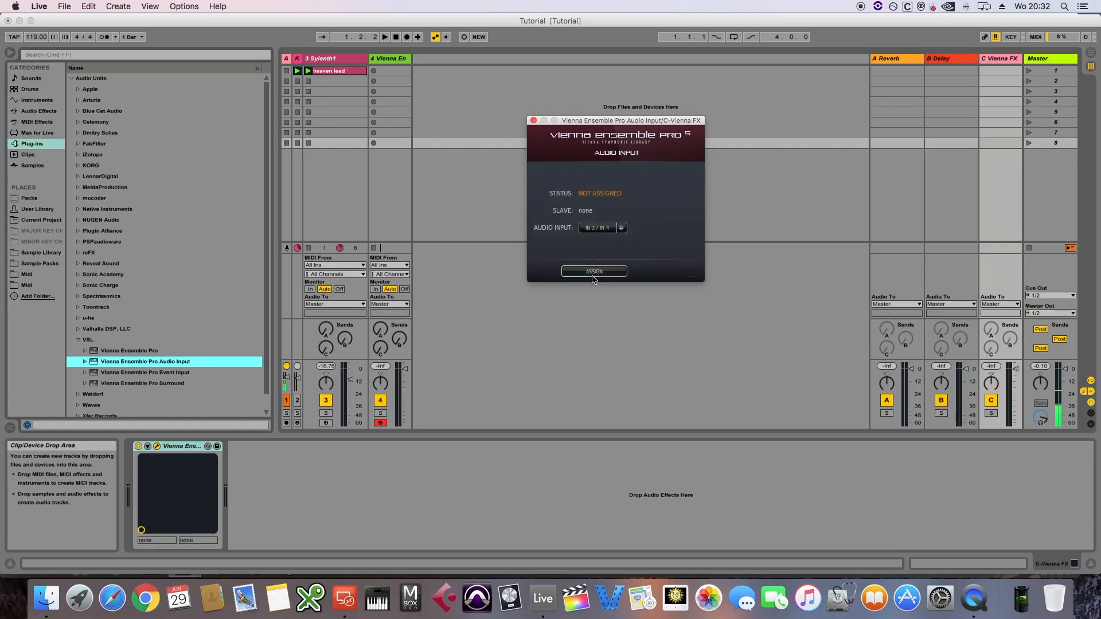
left_click(594, 272)
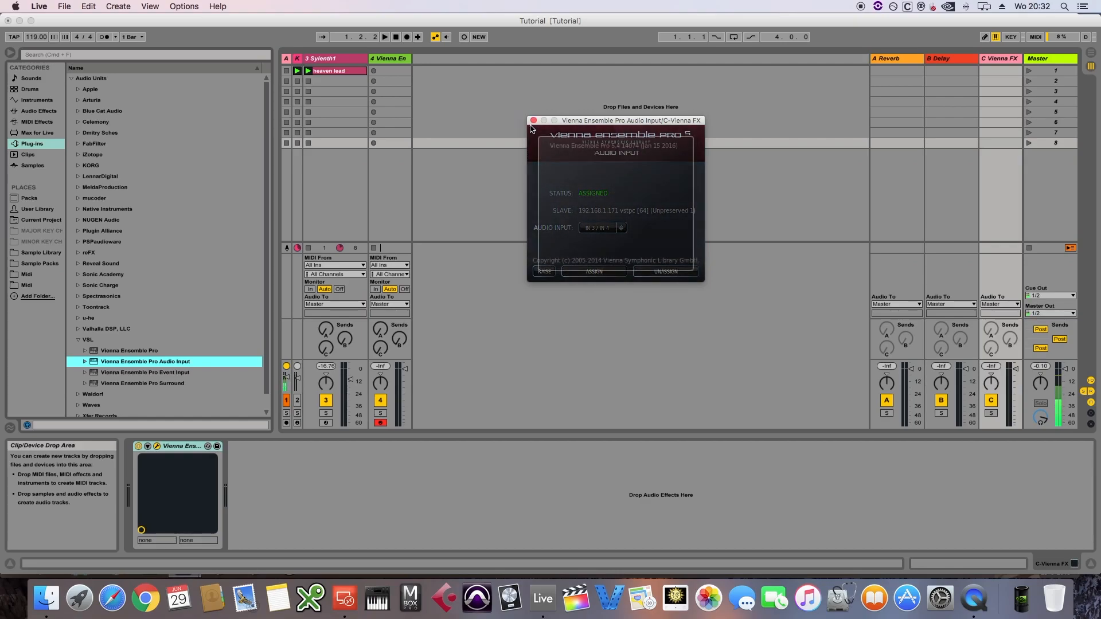
left_click(533, 120)
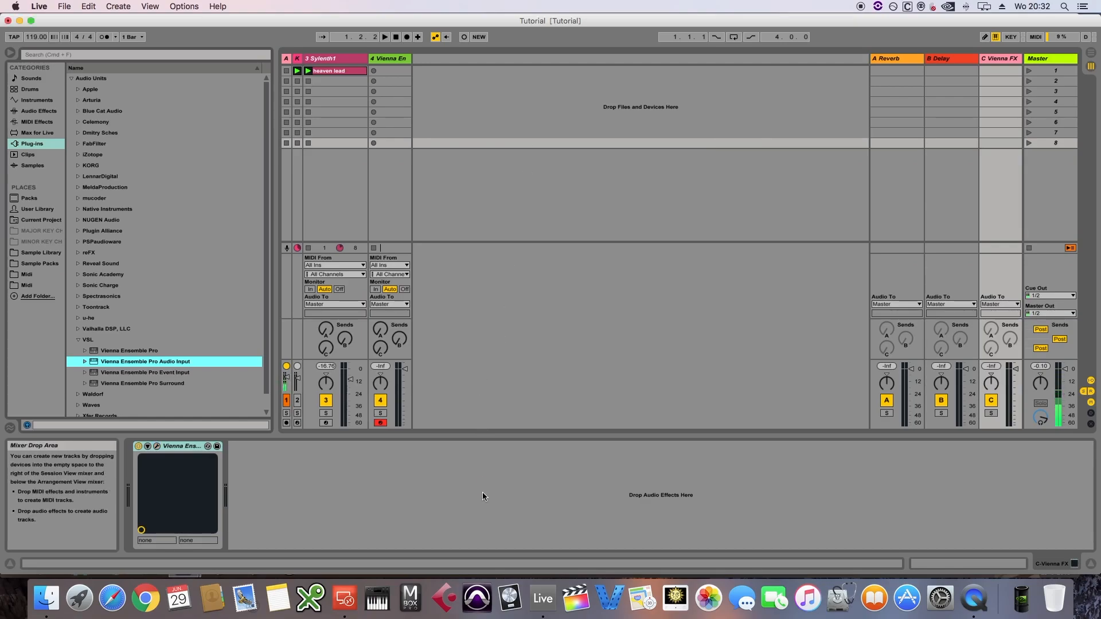
mouse_move(341, 590)
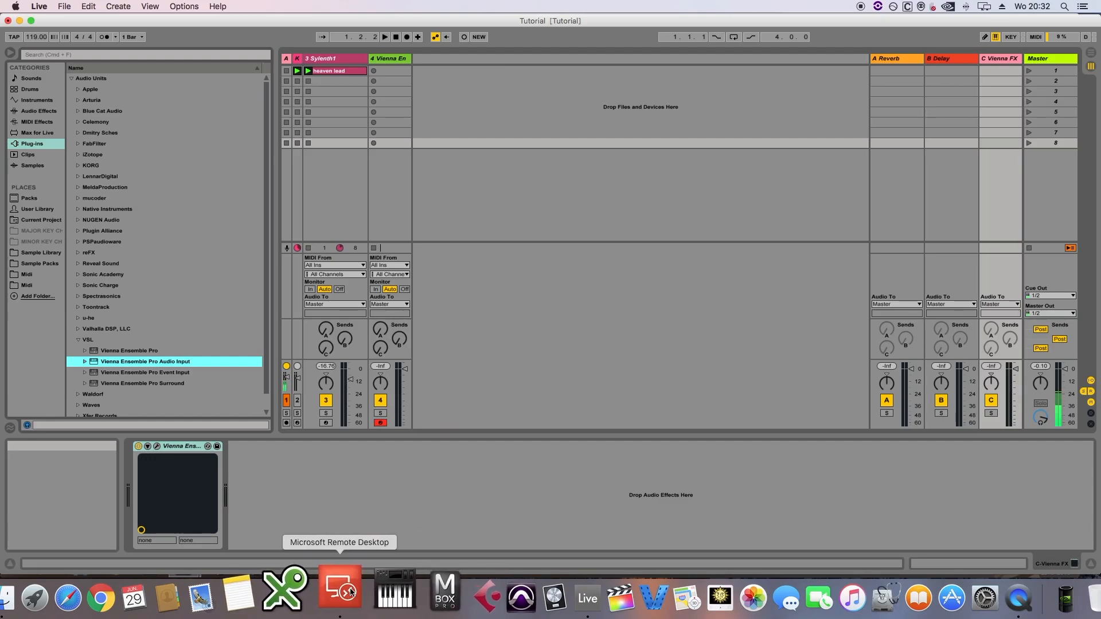
left_click(340, 588)
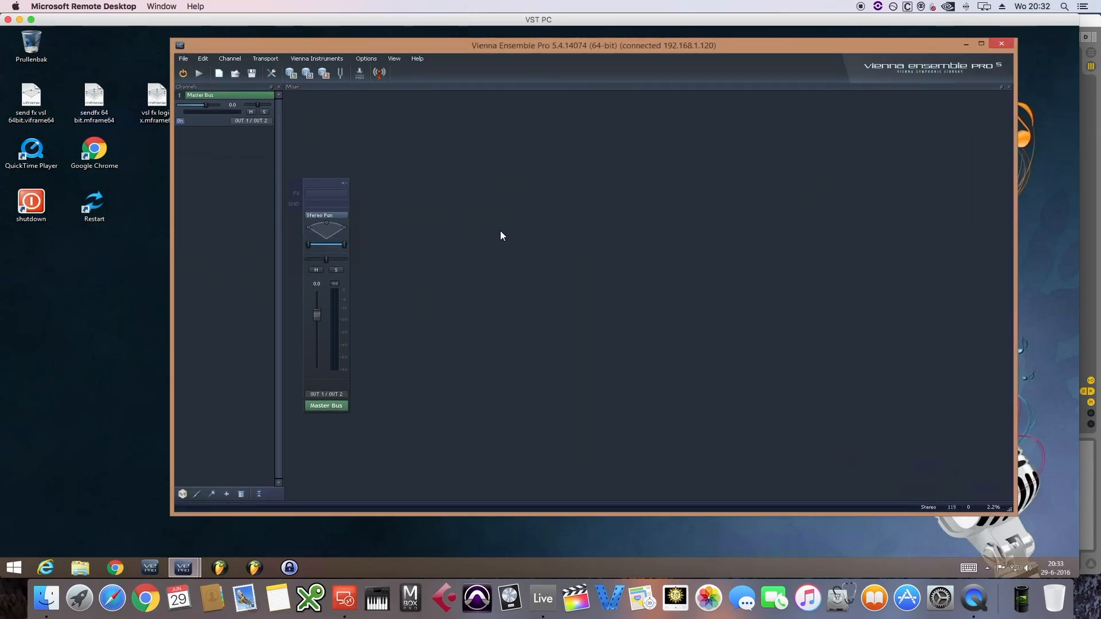
mouse_move(411, 275)
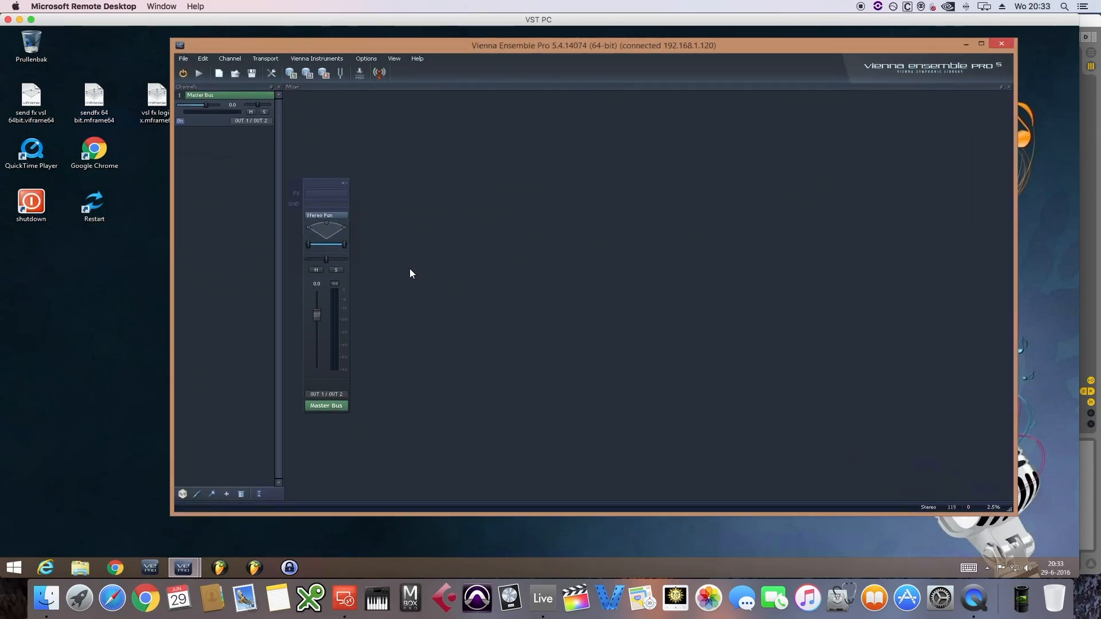
- Add a Bus 1 bus channel and an Input 1 audio input channel
right_click(410, 273)
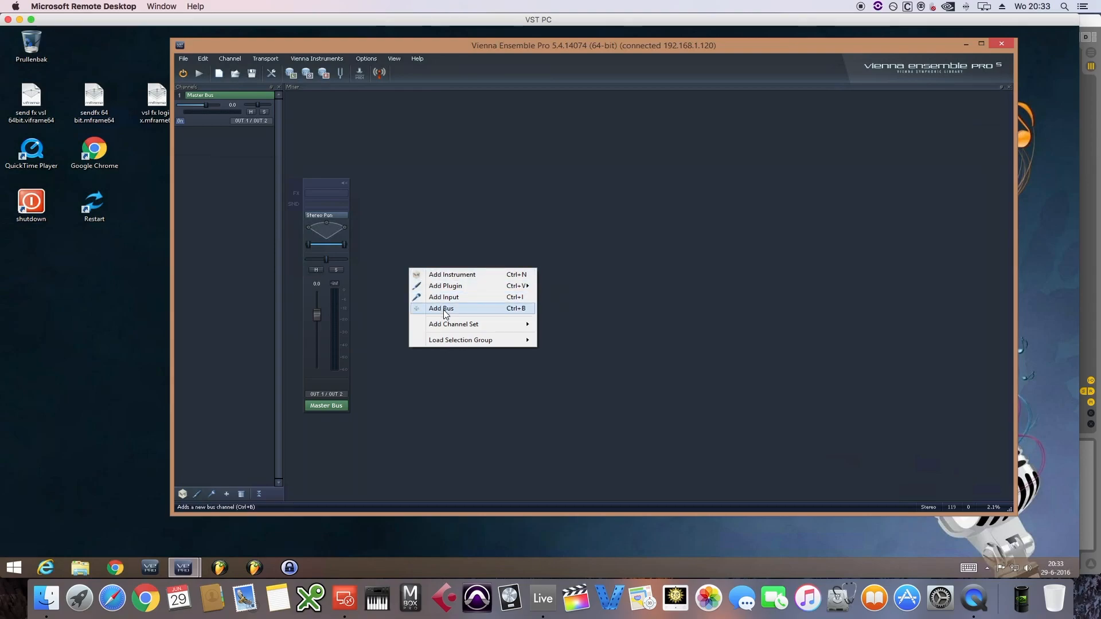
left_click(441, 309)
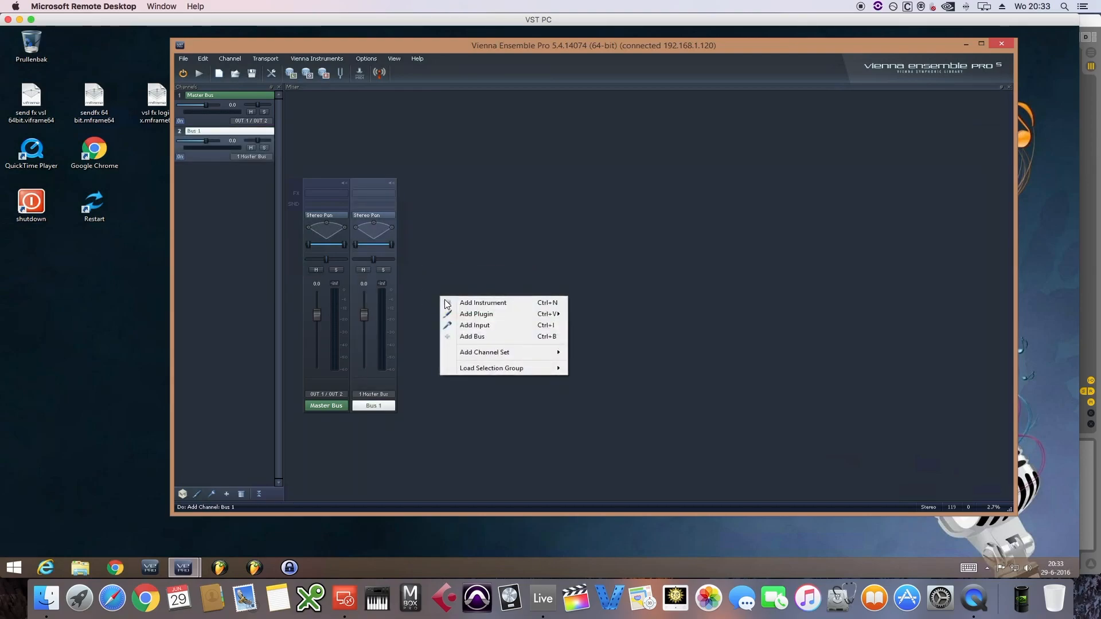
mouse_move(475, 326)
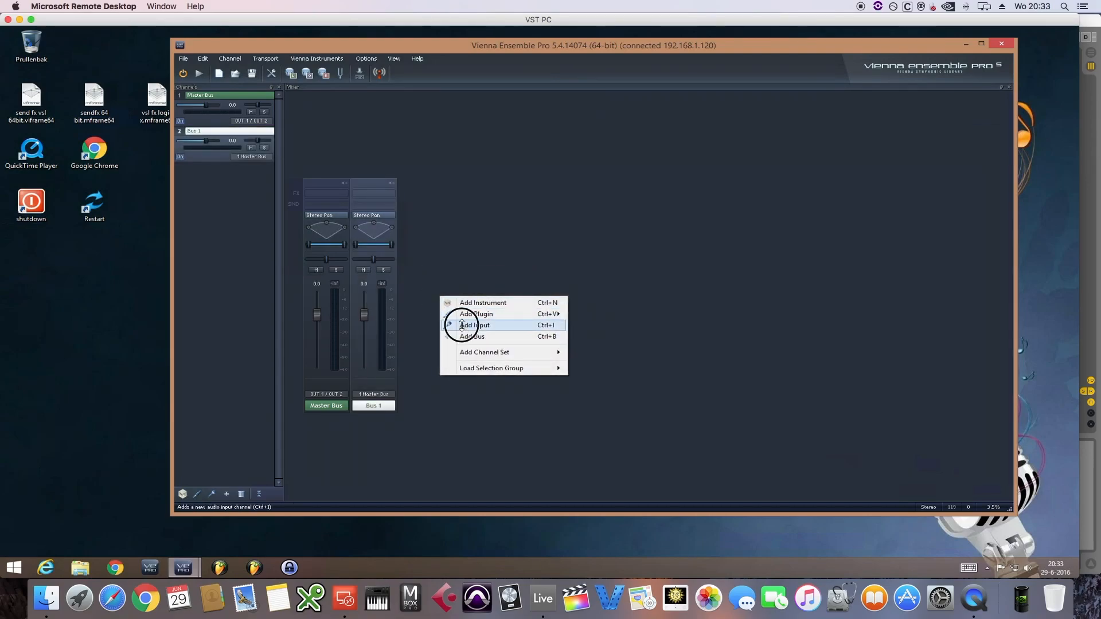
left_click(475, 325)
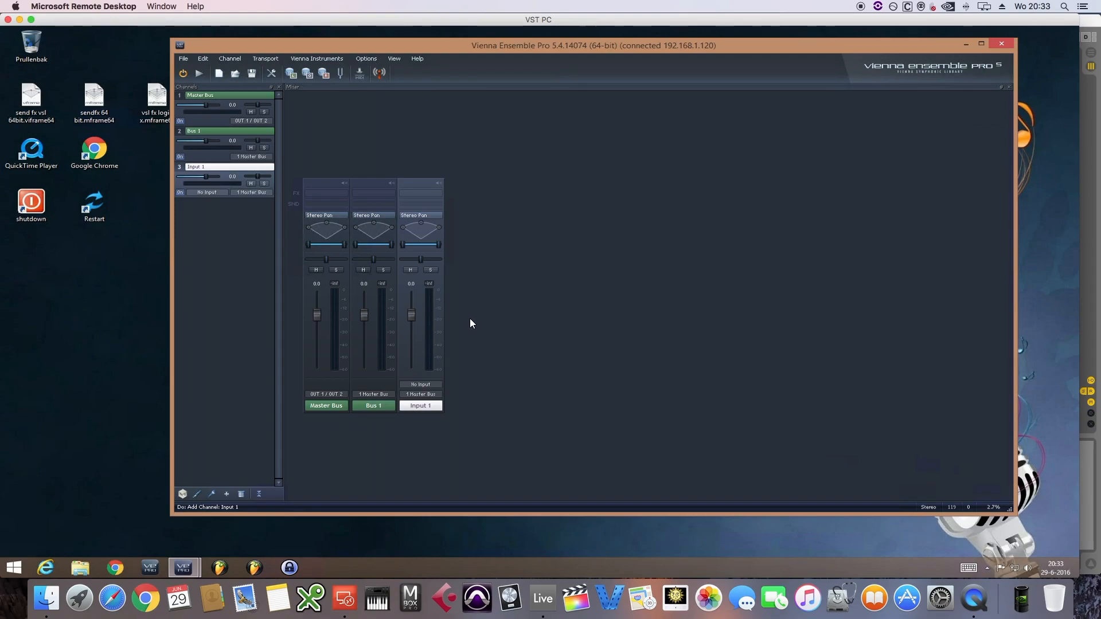
mouse_move(373, 234)
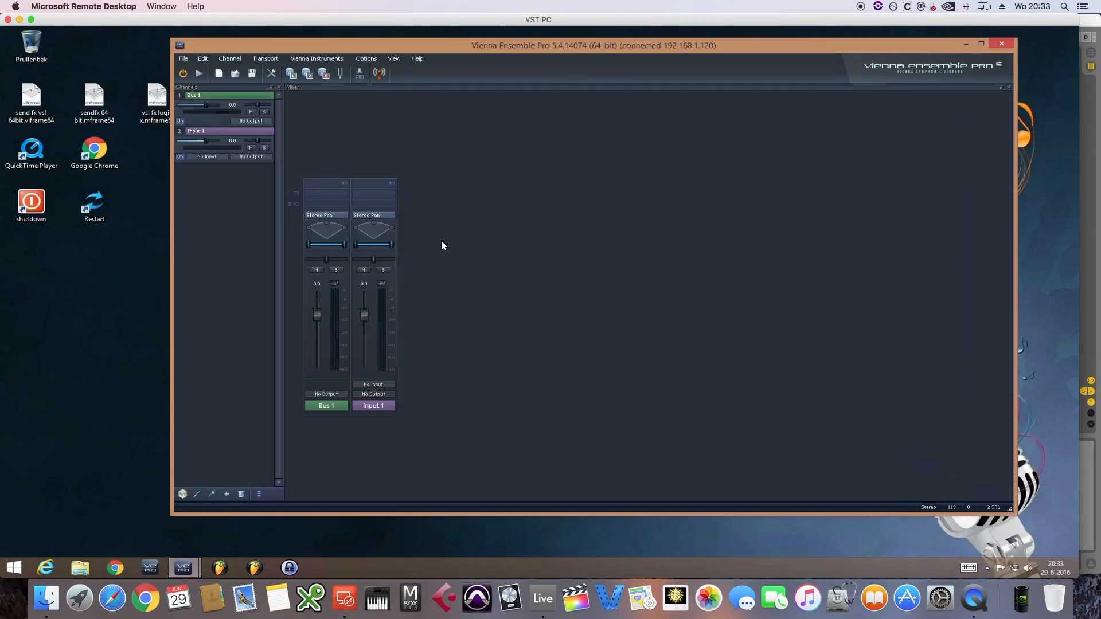
mouse_move(455, 365)
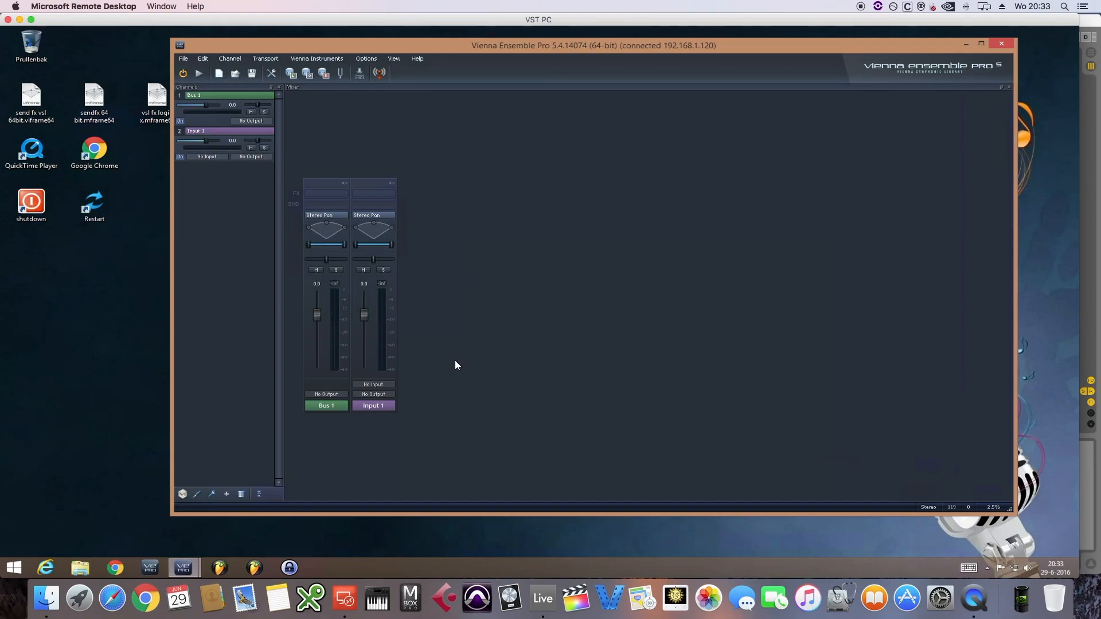
- Route Input 1 from IN 3/IN 4 into Bus 1, and Bus 1 to OUT 1/OUT 2
left_click(373, 385)
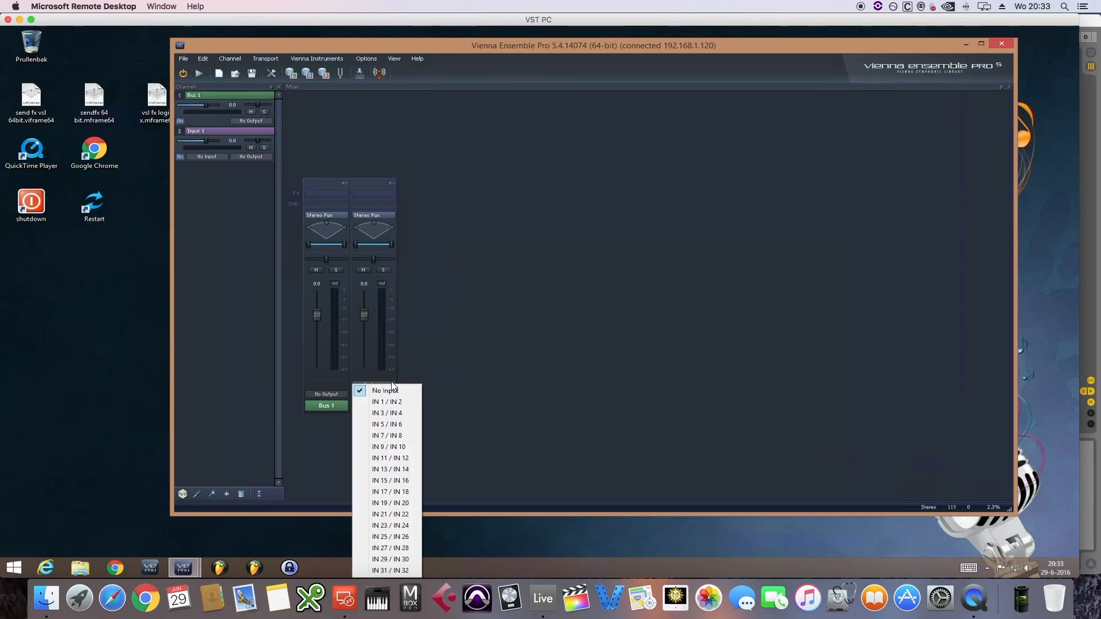
mouse_move(387, 413)
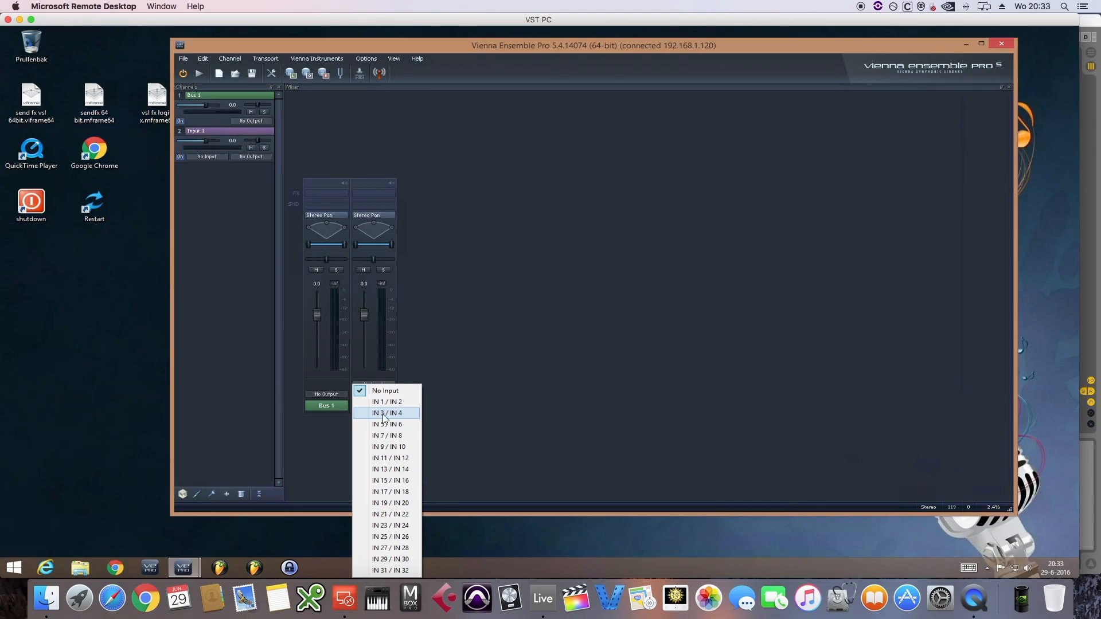
left_click(387, 413)
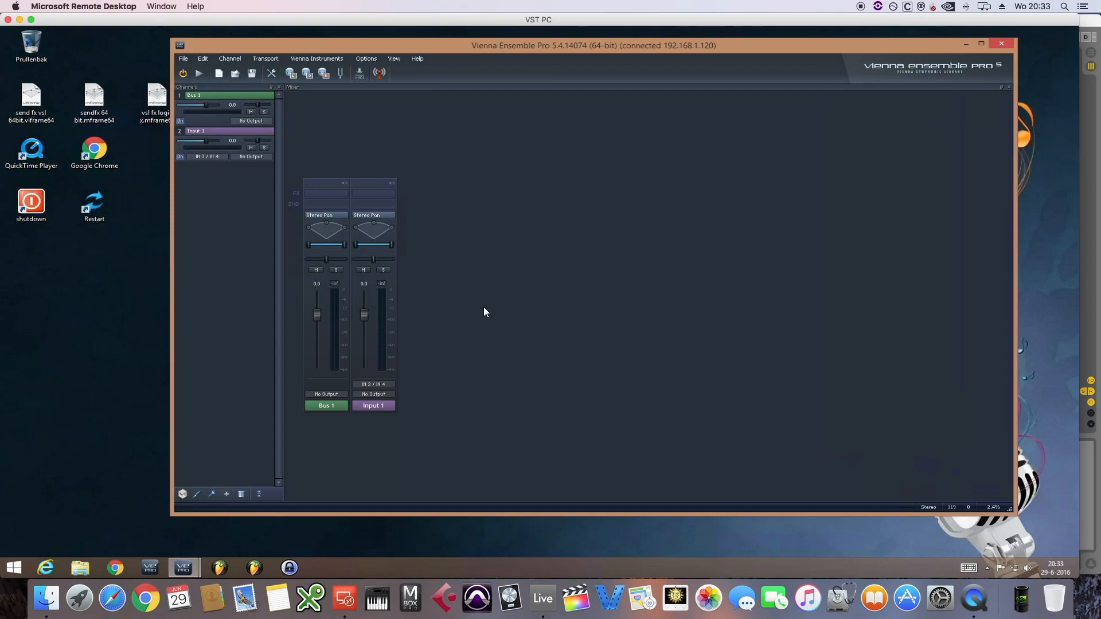
left_click(373, 395)
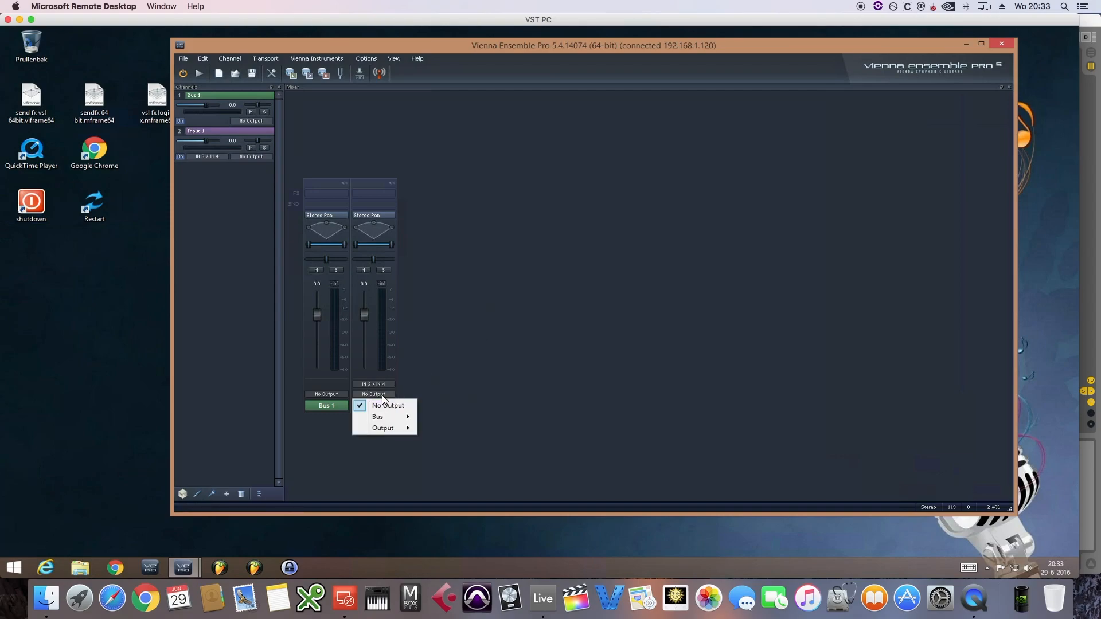
mouse_move(377, 417)
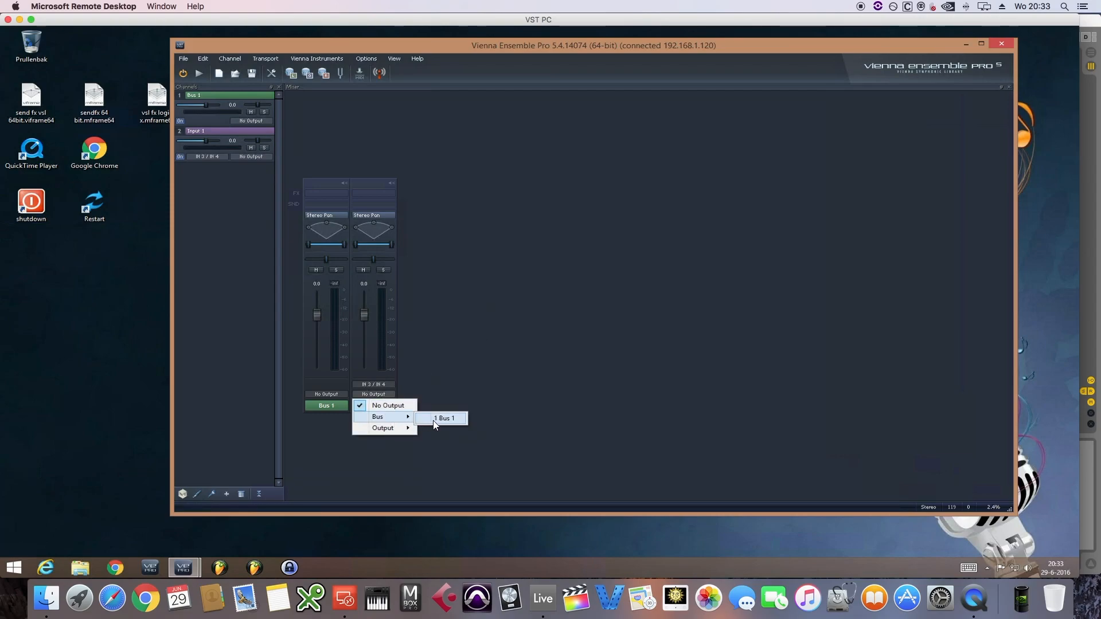
left_click(444, 418)
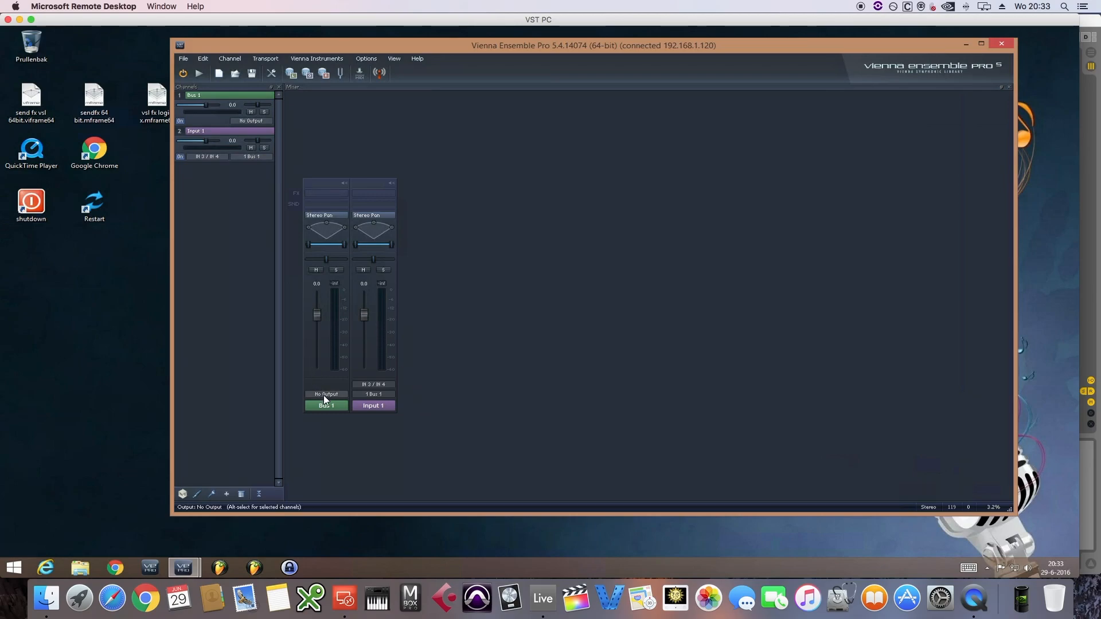
left_click(326, 394)
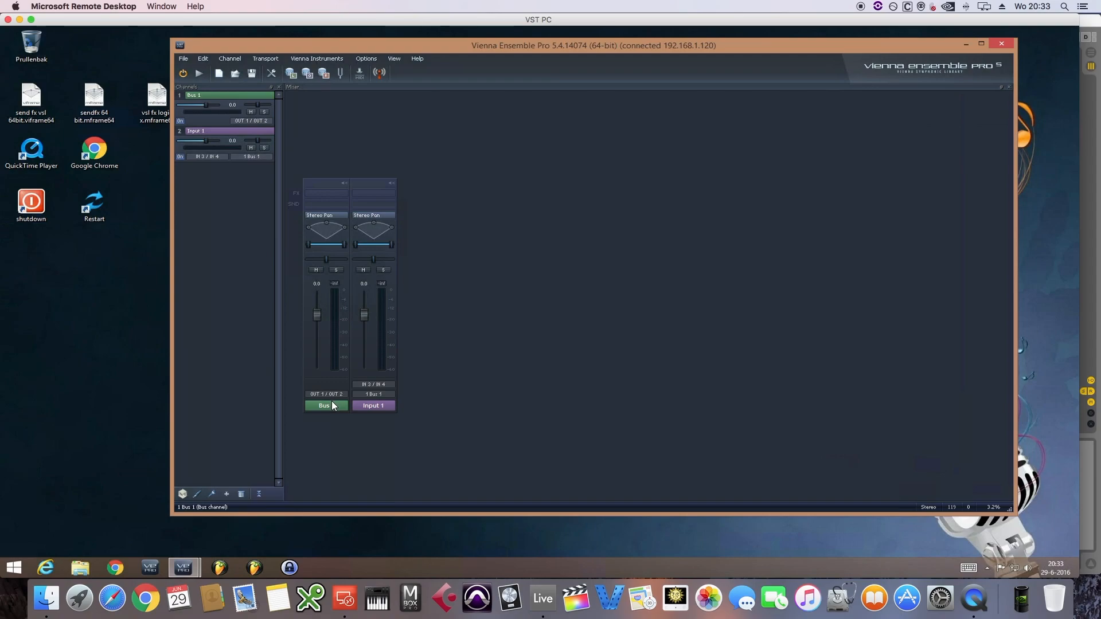
mouse_move(547, 572)
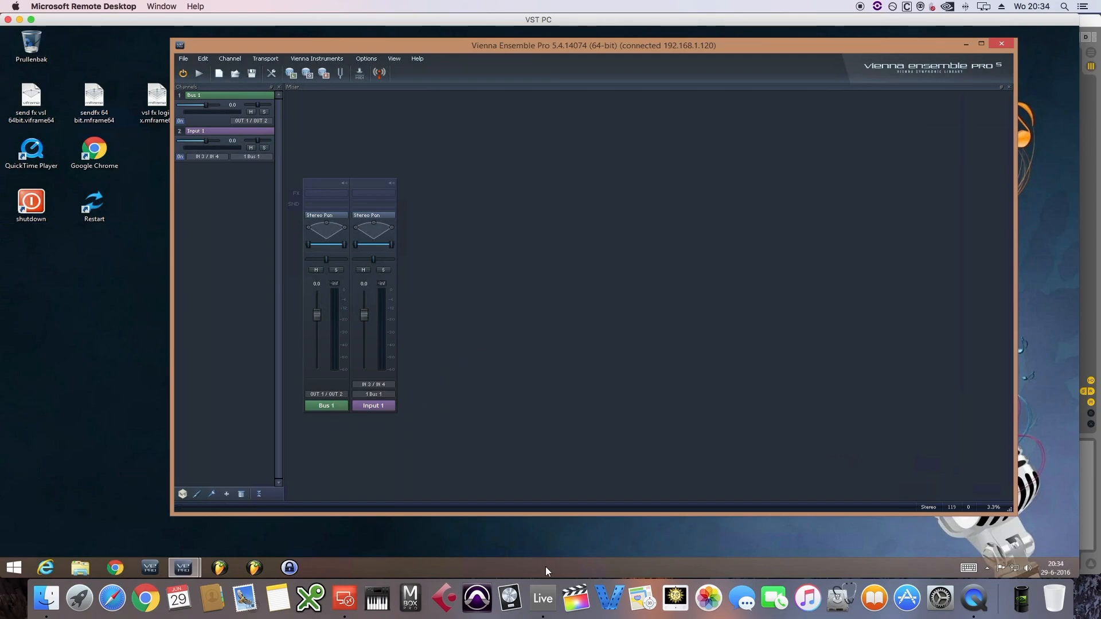
left_click(541, 598)
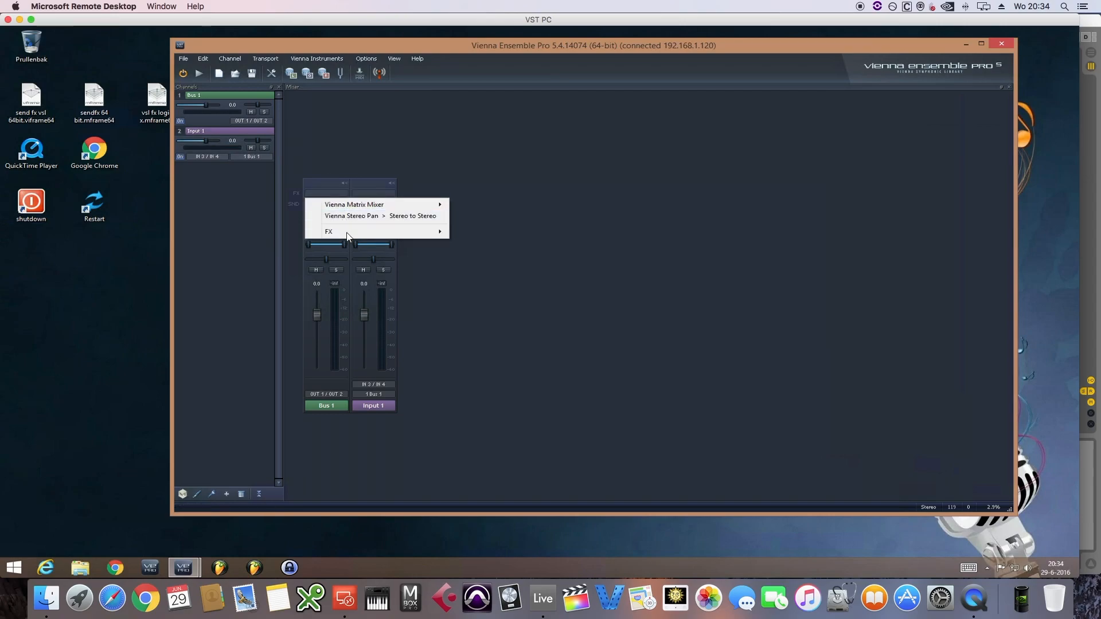
- Insert T-RackS CS Tape Echo (Stereo to Stereo) on Bus 1
left_click(328, 231)
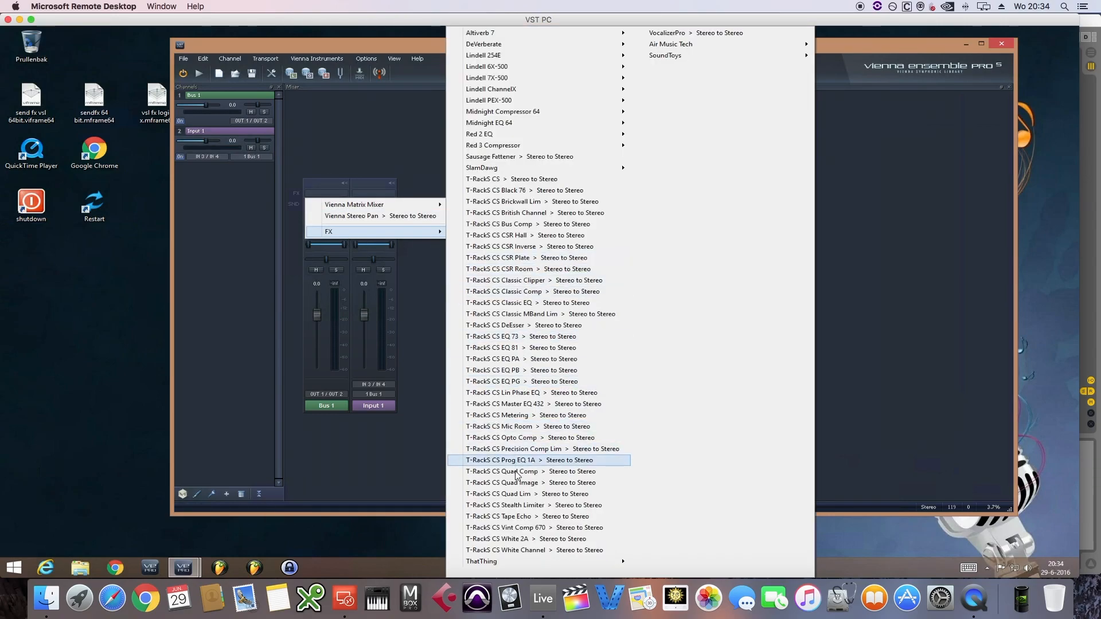
left_click(500, 516)
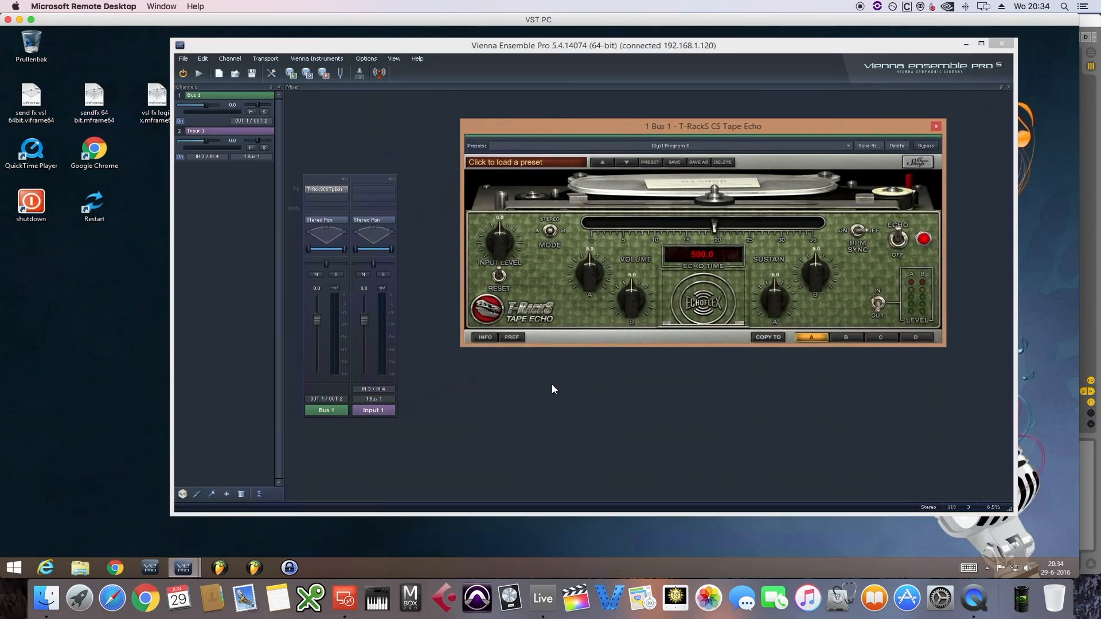
mouse_move(551, 586)
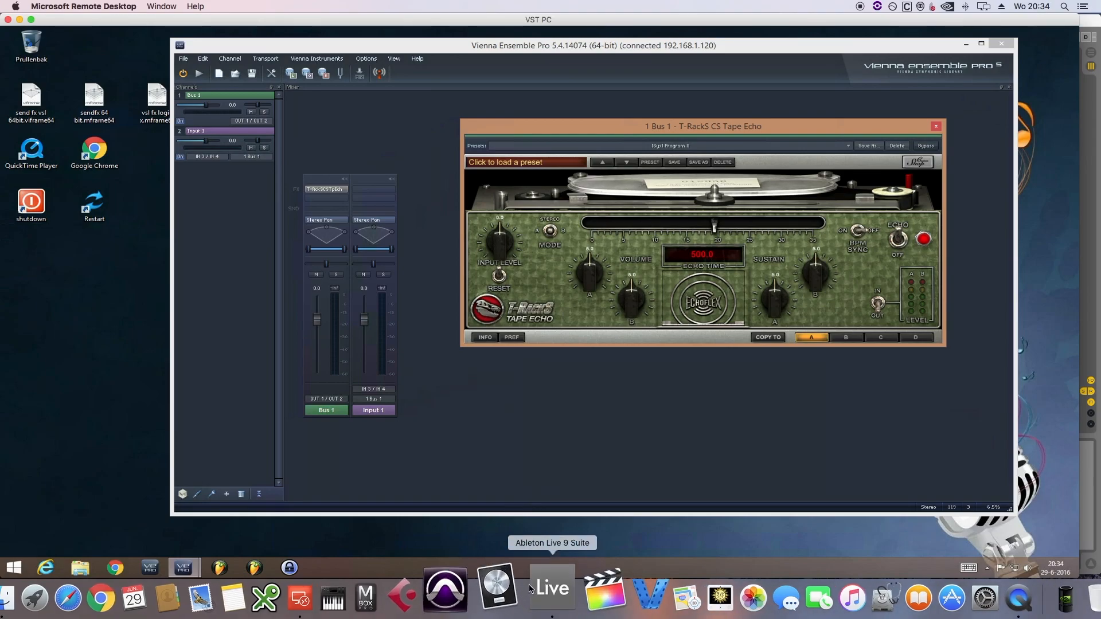
- Play the song in Ableton Live with Synth1's send C to Vienna FX raised
left_click(551, 586)
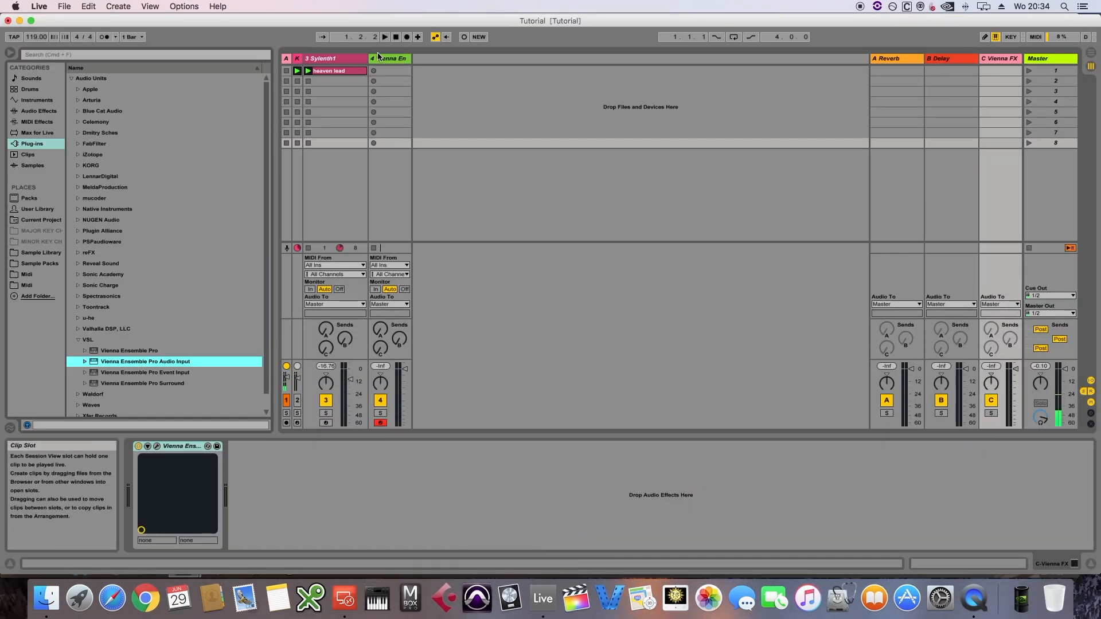
left_click(384, 37)
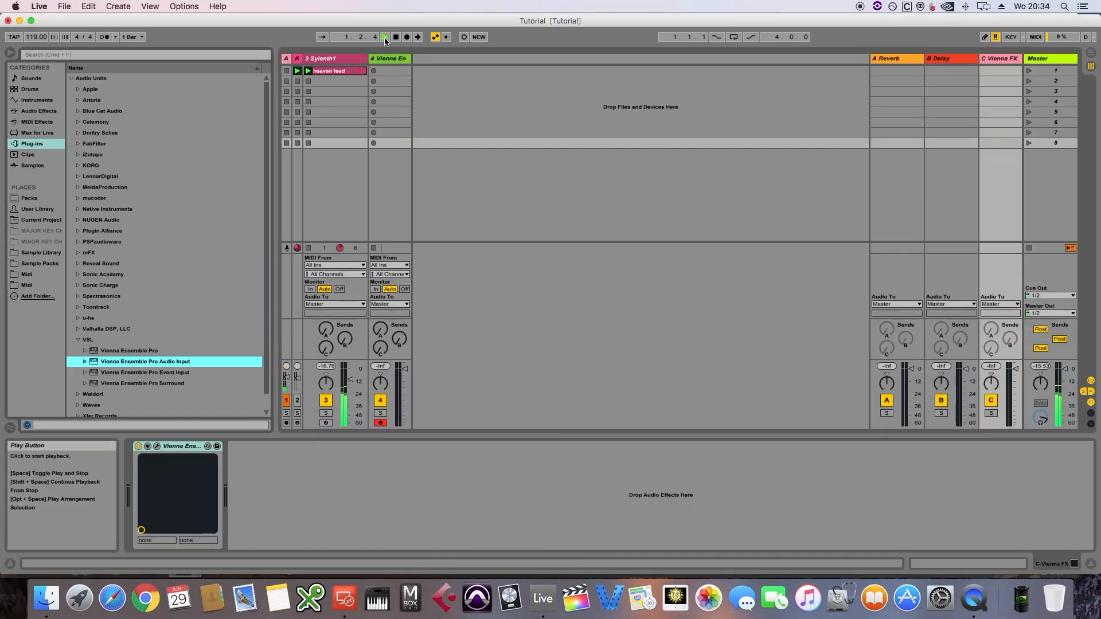
left_click(384, 36)
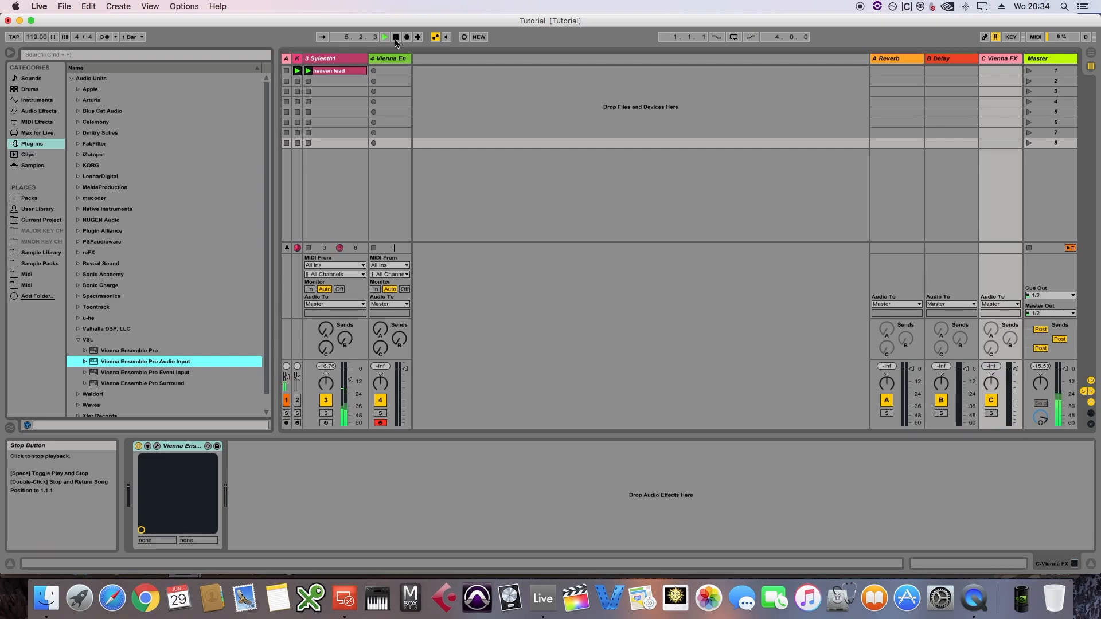
left_click(394, 37)
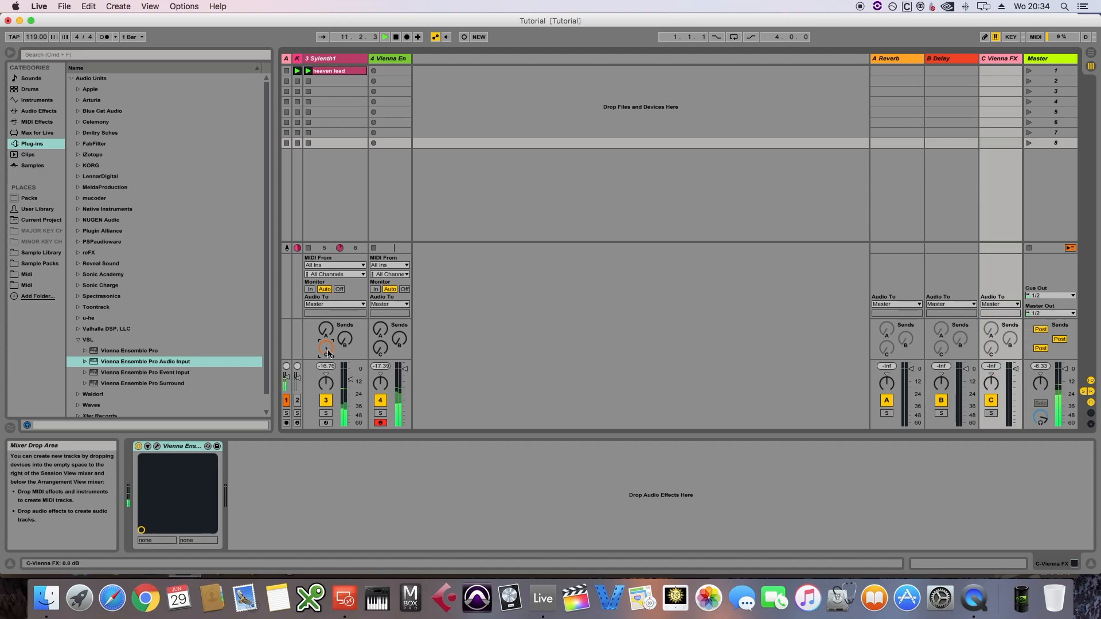
left_click(384, 36)
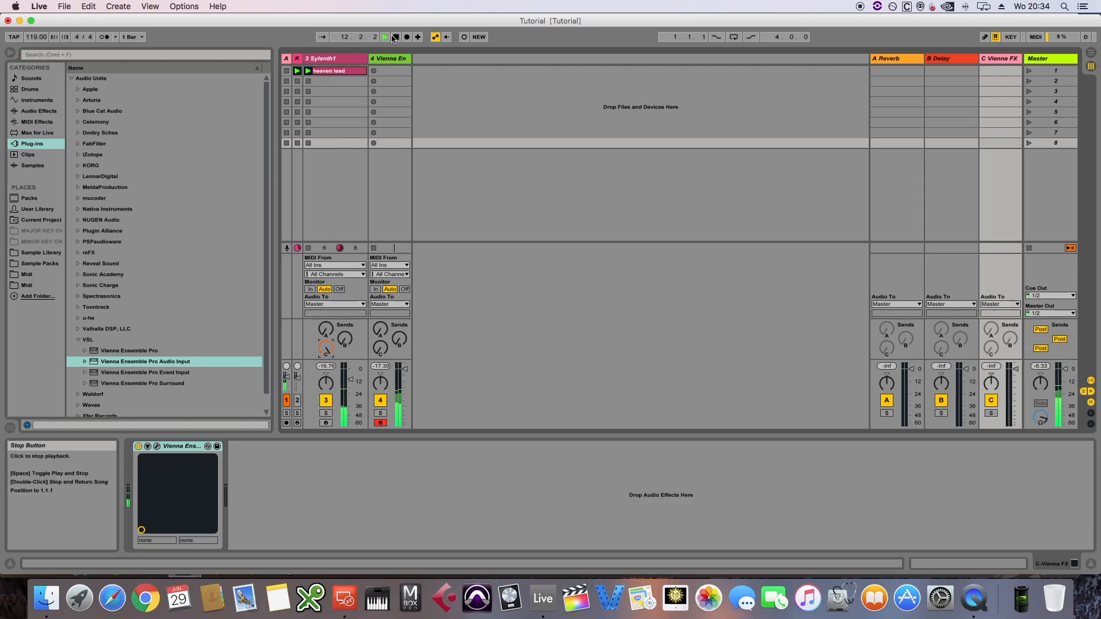
mouse_move(326, 344)
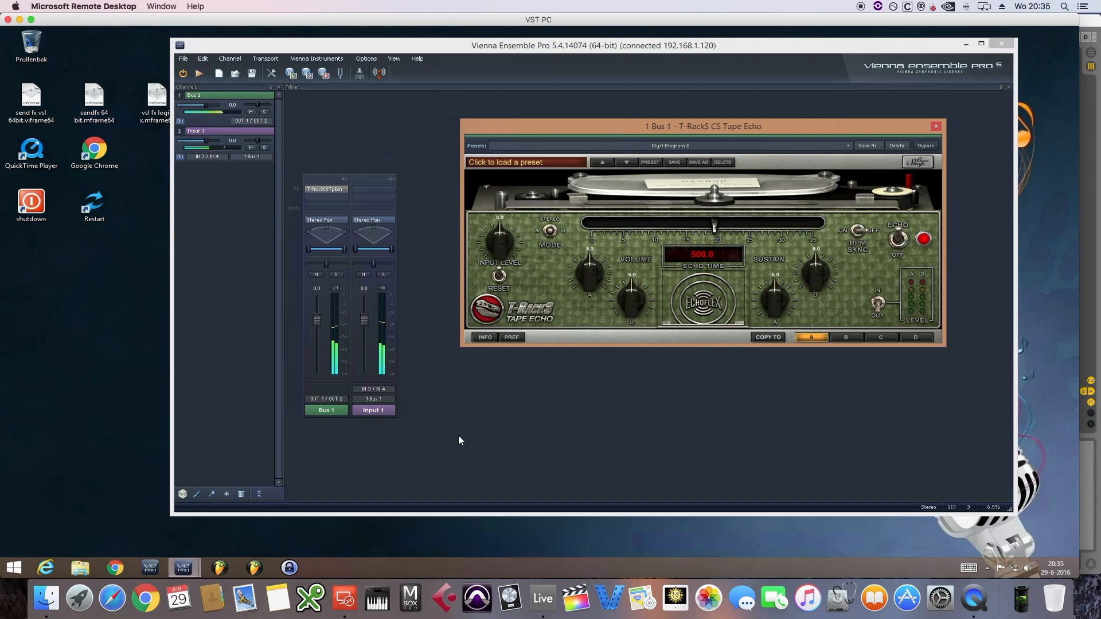
left_click(545, 586)
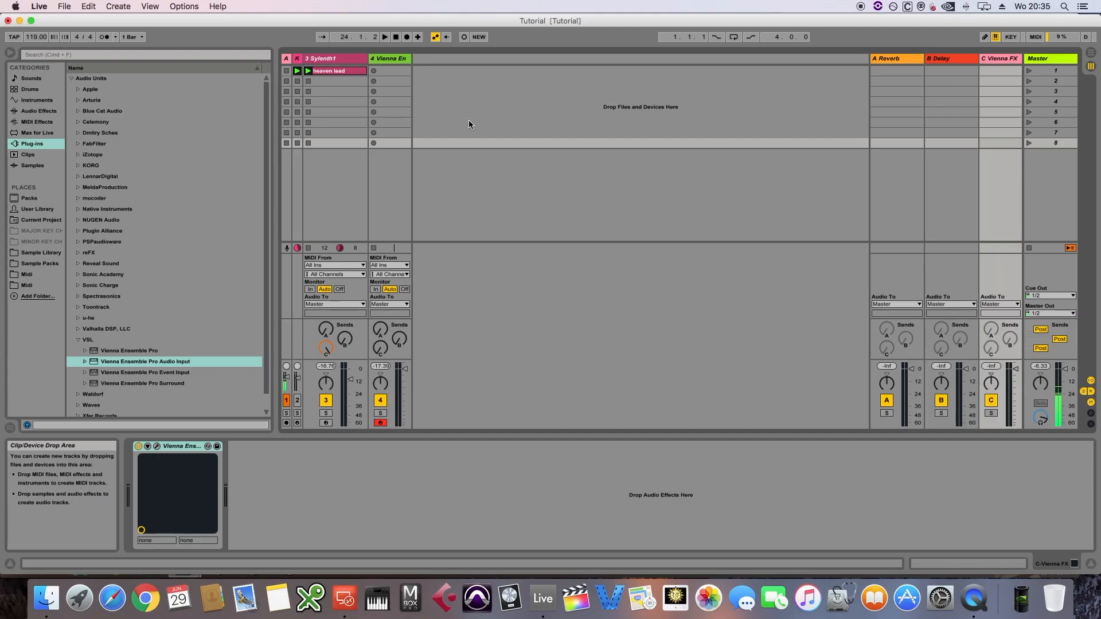
mouse_move(465, 121)
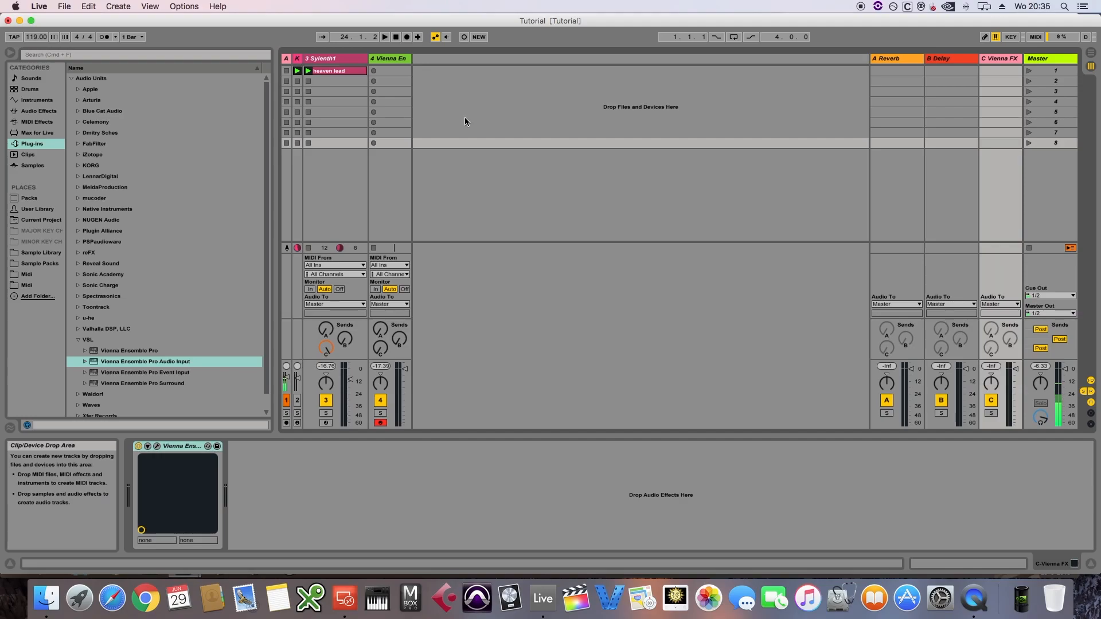